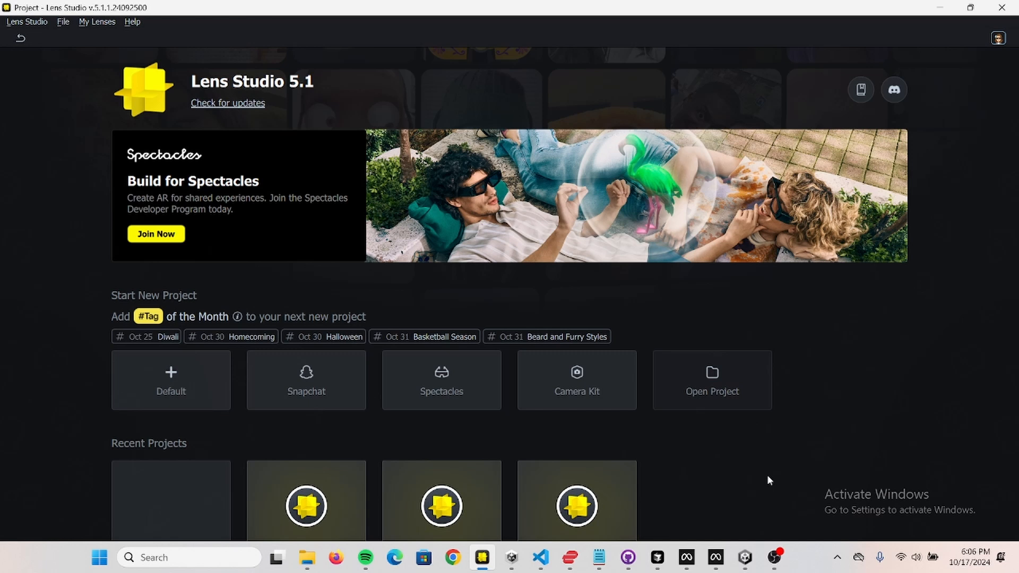
pyautogui.moveTo(318, 90)
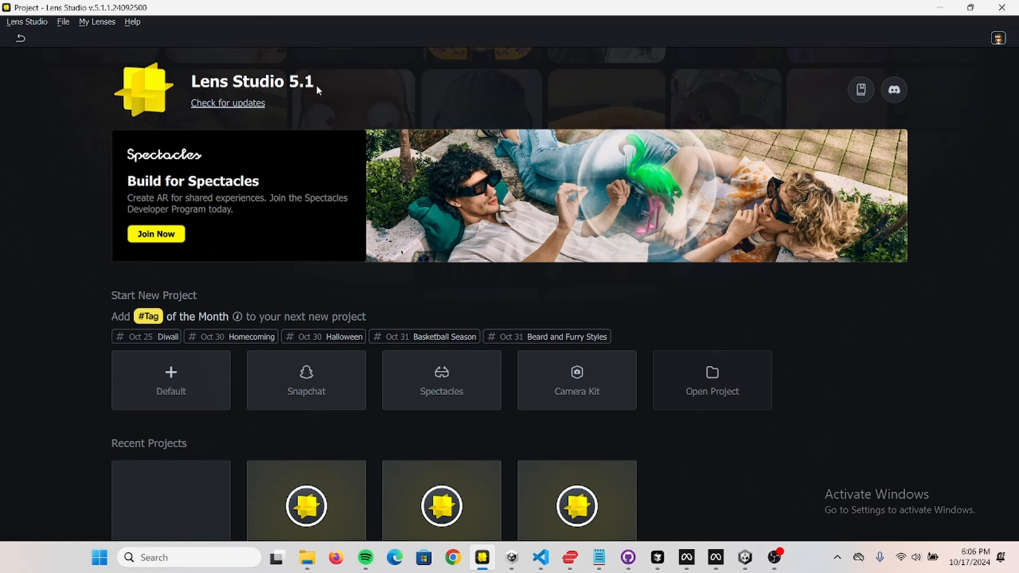
pyautogui.moveTo(309, 89)
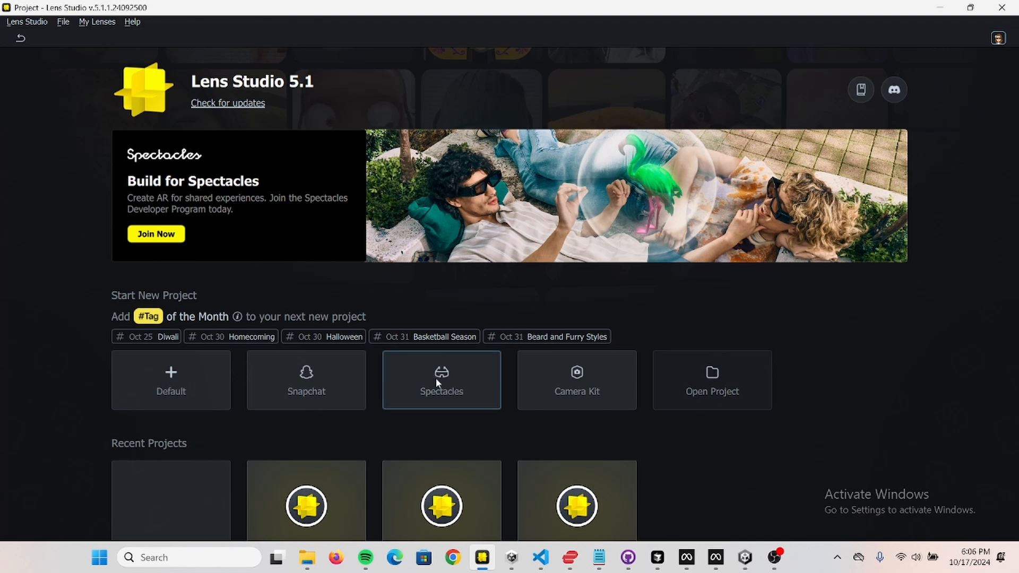
# - Start a new Spectacles project and preview it in the Evening Room environment
pyautogui.click(441, 380)
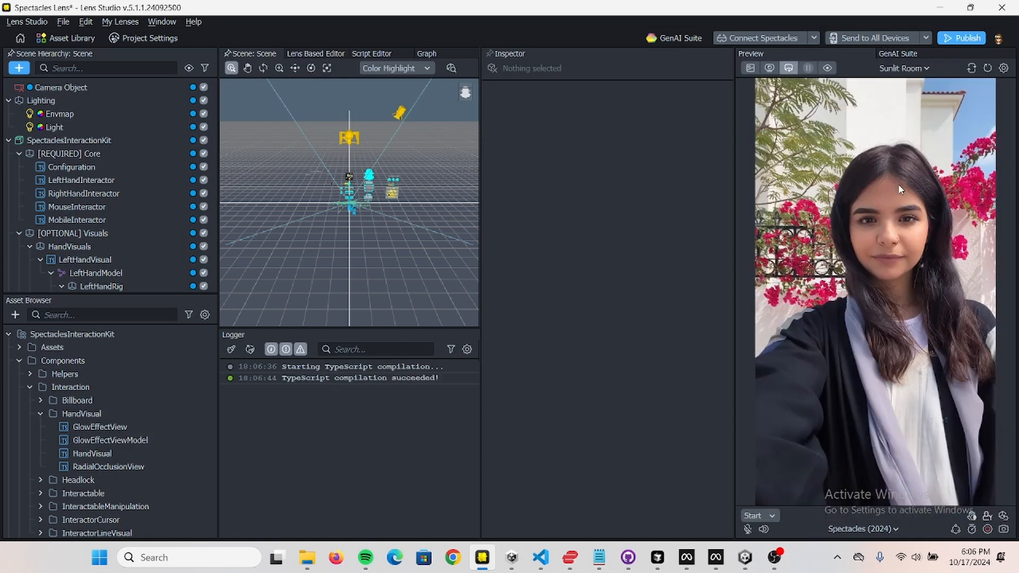
pyautogui.click(903, 68)
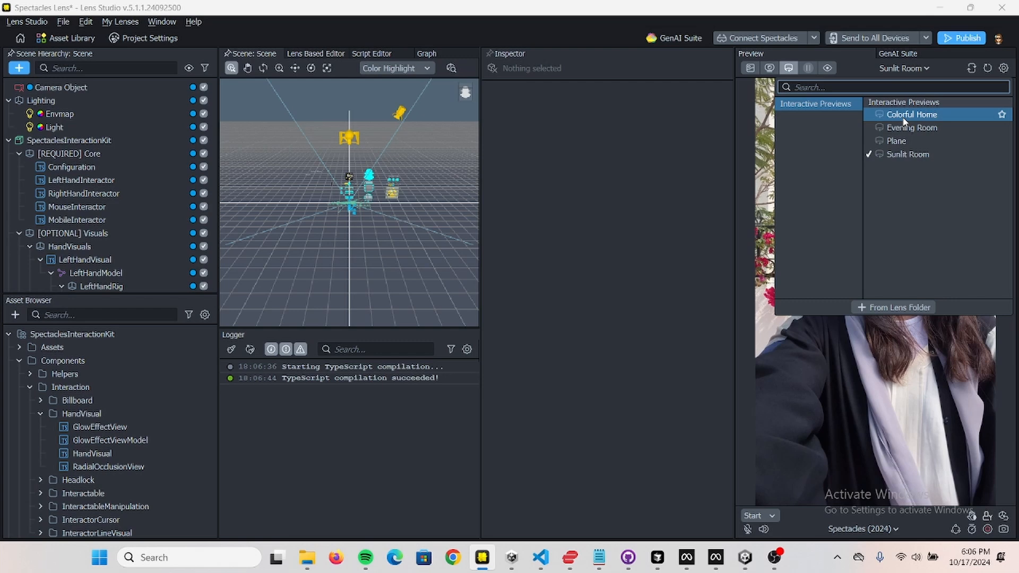
pyautogui.click(913, 127)
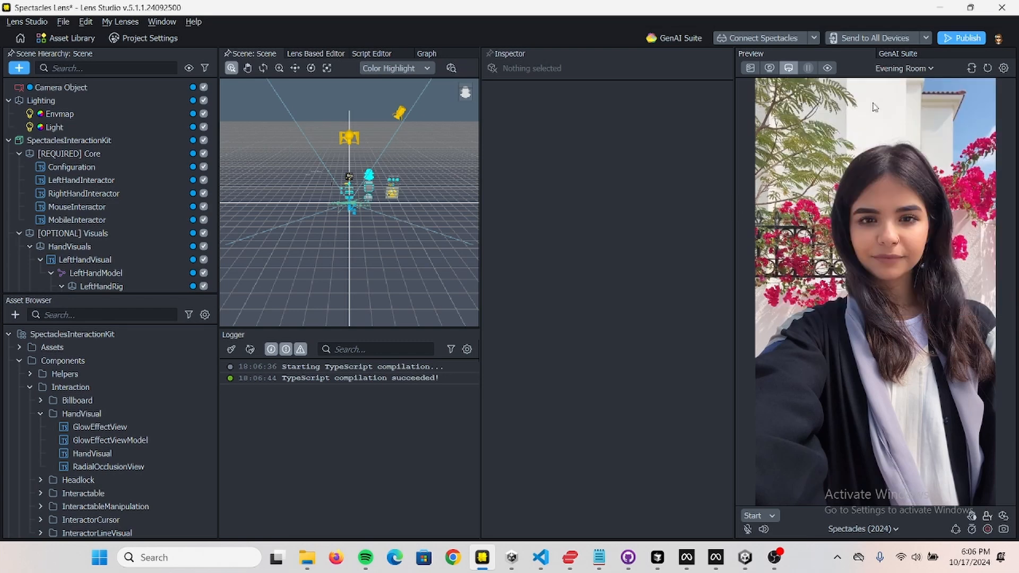
pyautogui.click(759, 516)
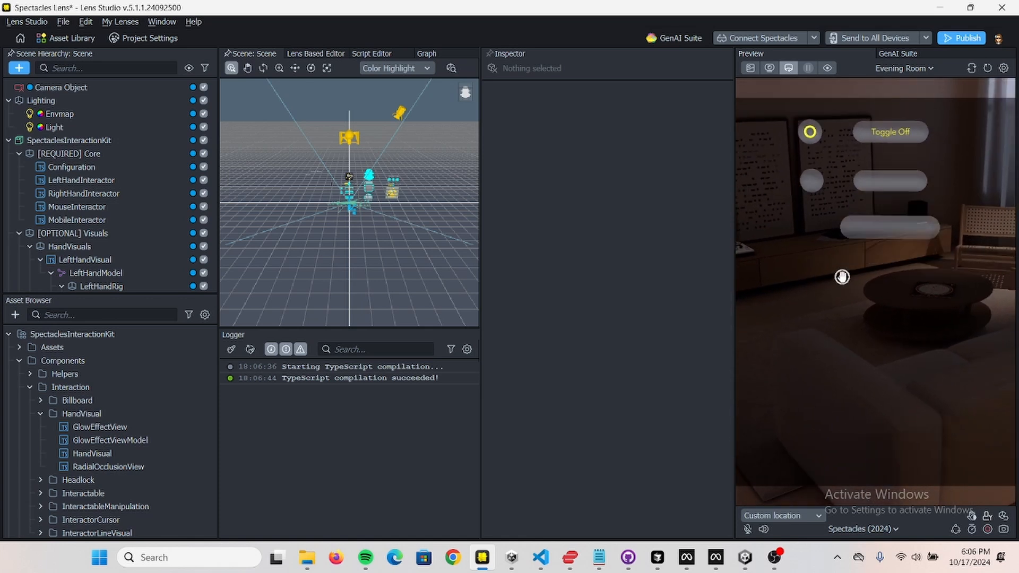
# - Browse the Scene Hierarchy and try the example slider and toggle in the preview
pyautogui.click(71, 167)
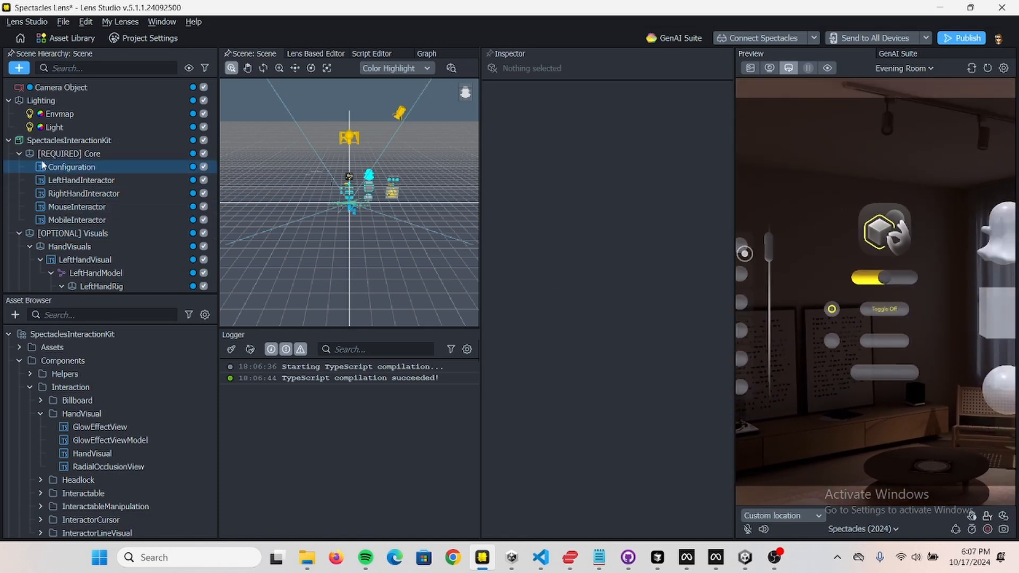
pyautogui.click(73, 233)
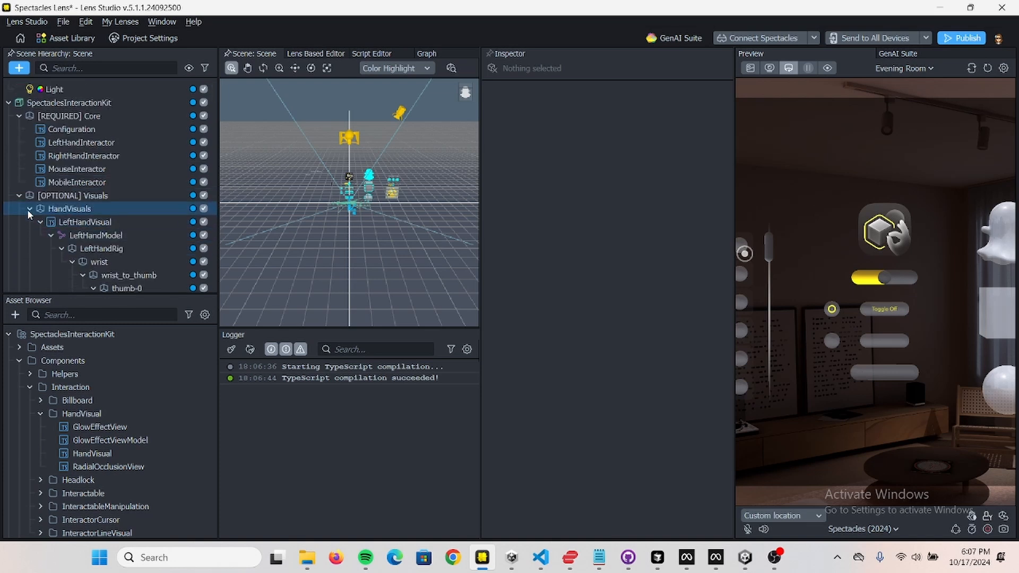
pyautogui.click(29, 209)
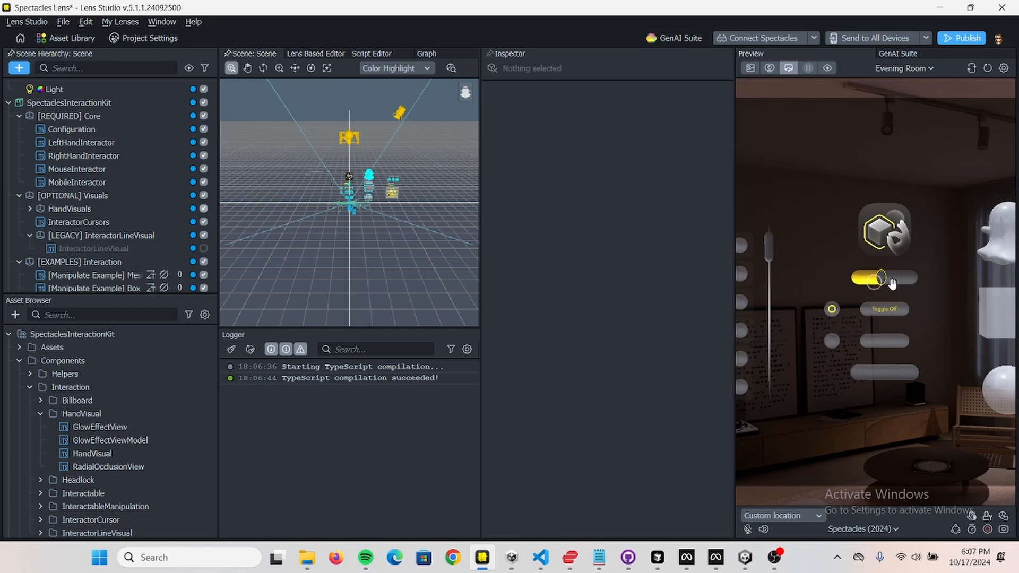
pyautogui.click(884, 309)
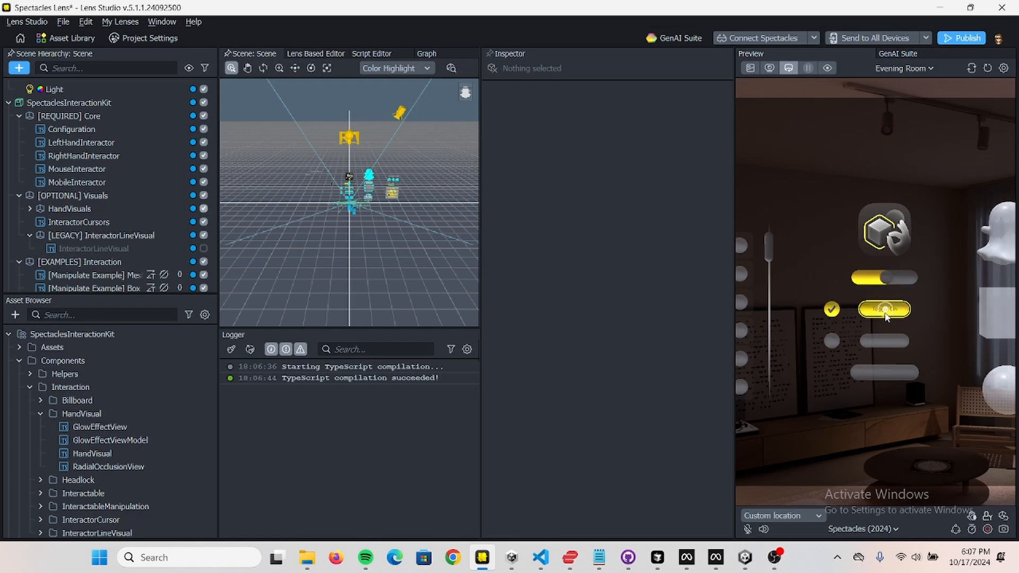
pyautogui.click(884, 309)
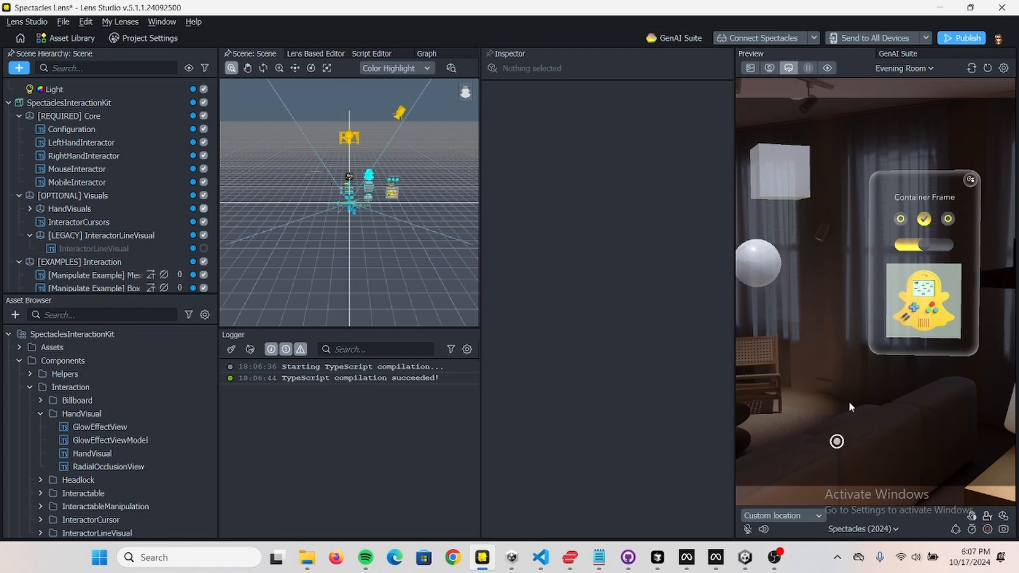
pyautogui.click(70, 209)
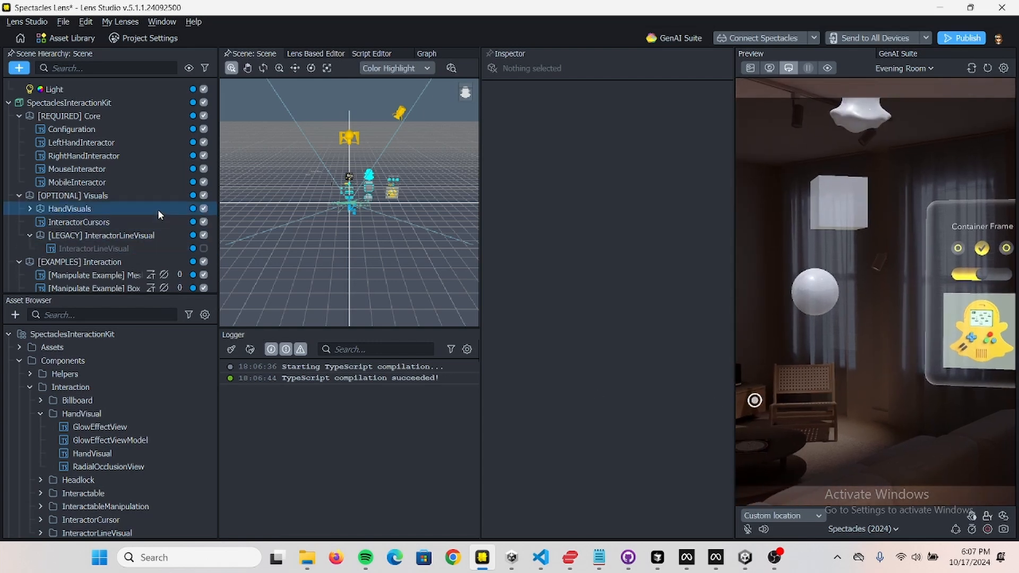
# - Uncheck the [EXAMPLES] Interaction and [EXAMPLES] UI groups in the Scene Hierarchy
pyautogui.click(78, 169)
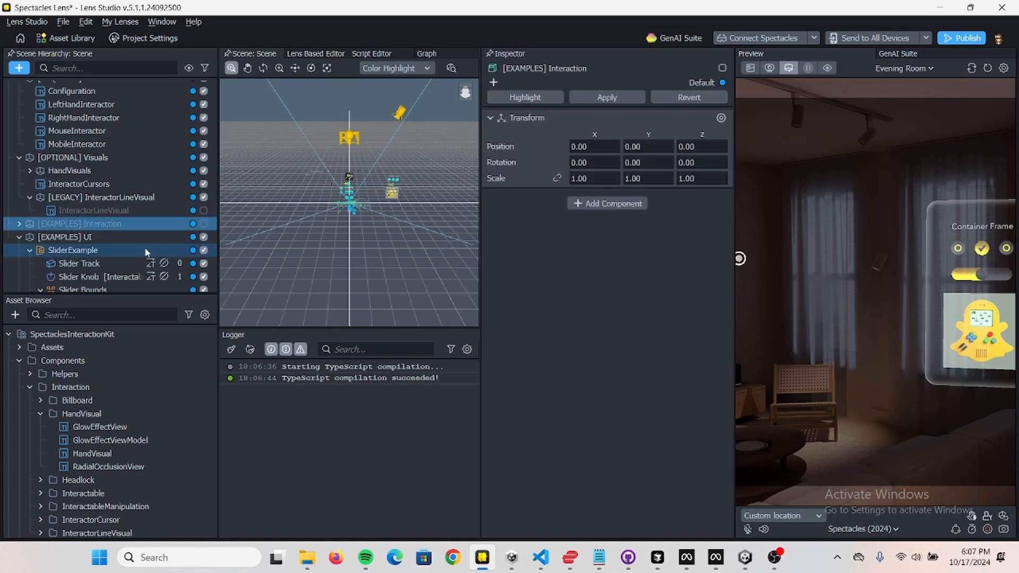
pyautogui.click(79, 237)
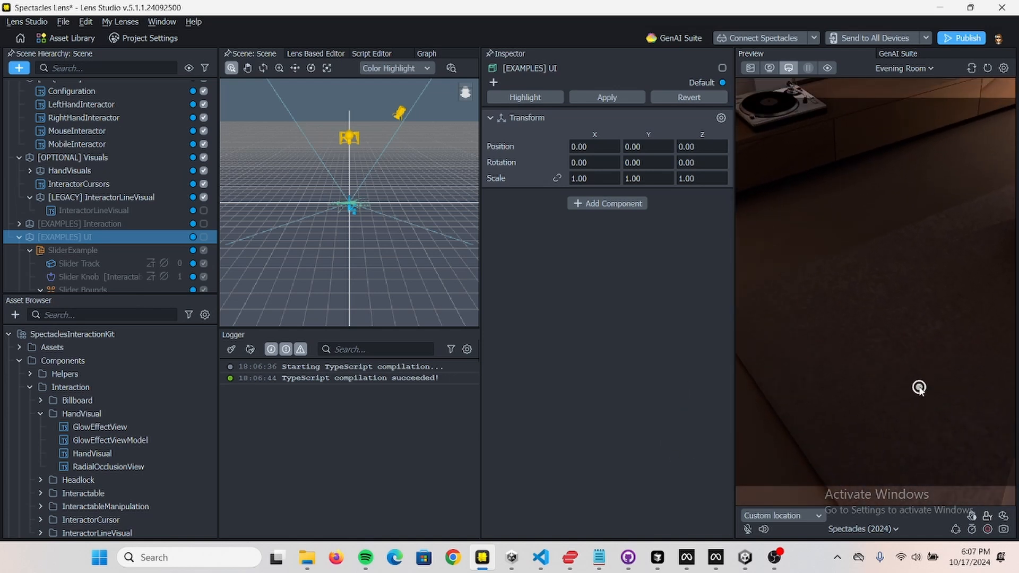
pyautogui.moveTo(742, 218)
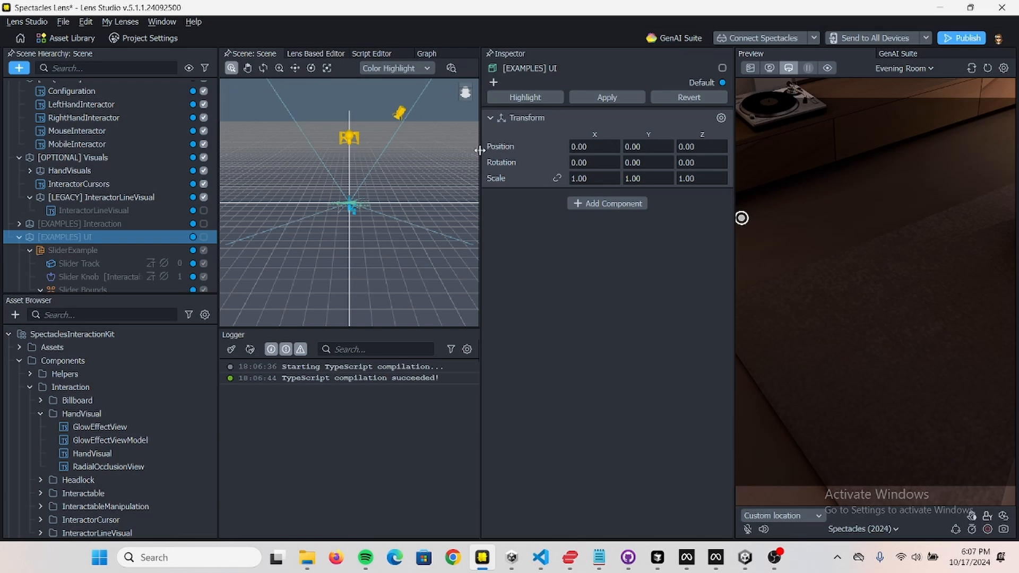
pyautogui.click(162, 21)
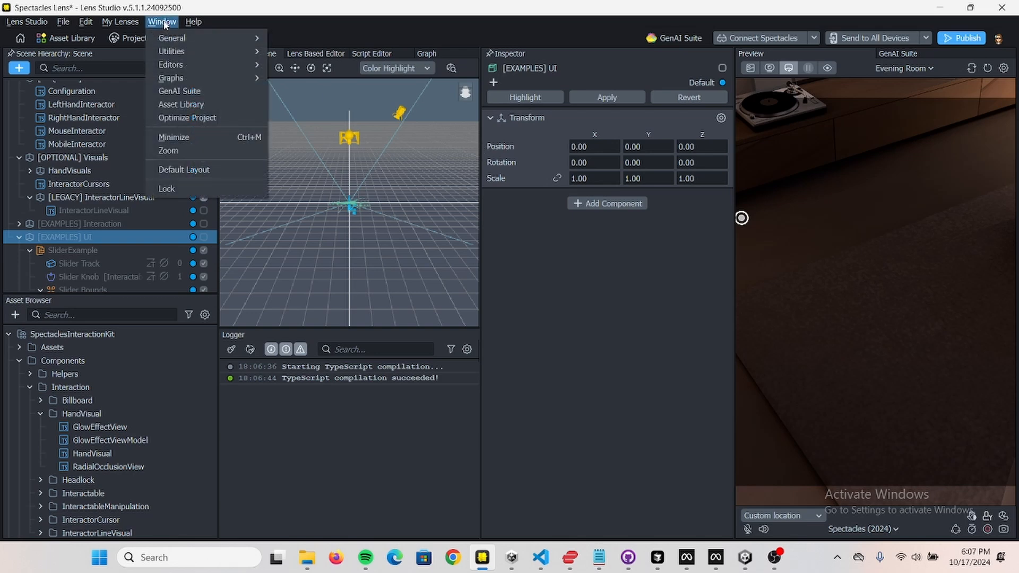
# - Import Surface Detection from the Spectacles category of the Asset Library
pyautogui.click(181, 104)
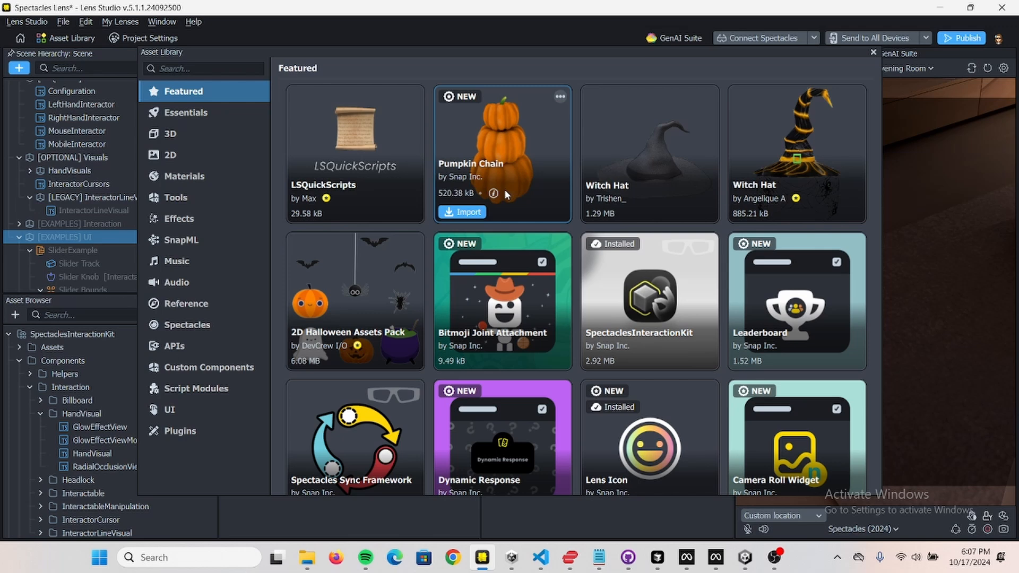
pyautogui.moveTo(174, 197)
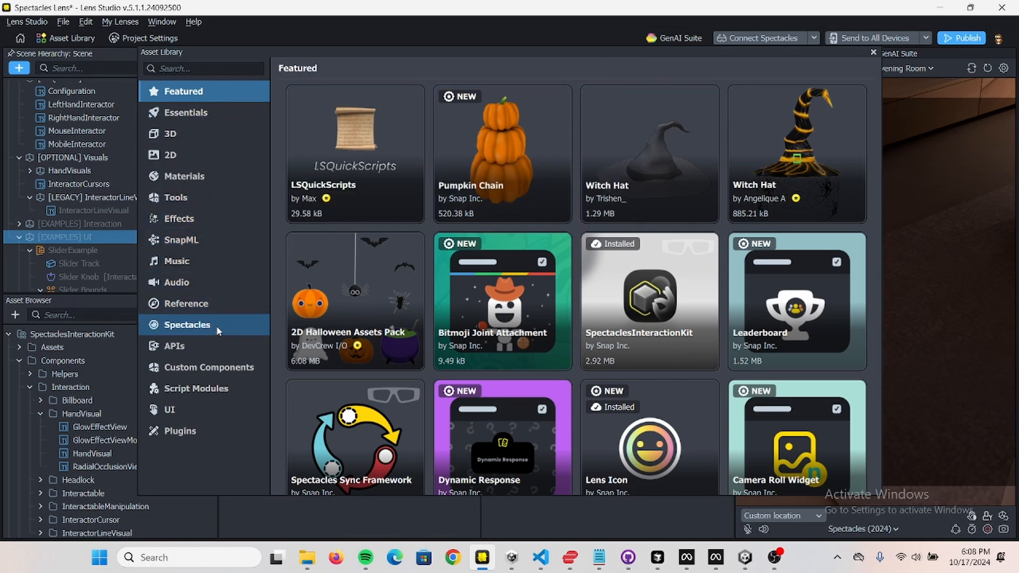
pyautogui.click(187, 325)
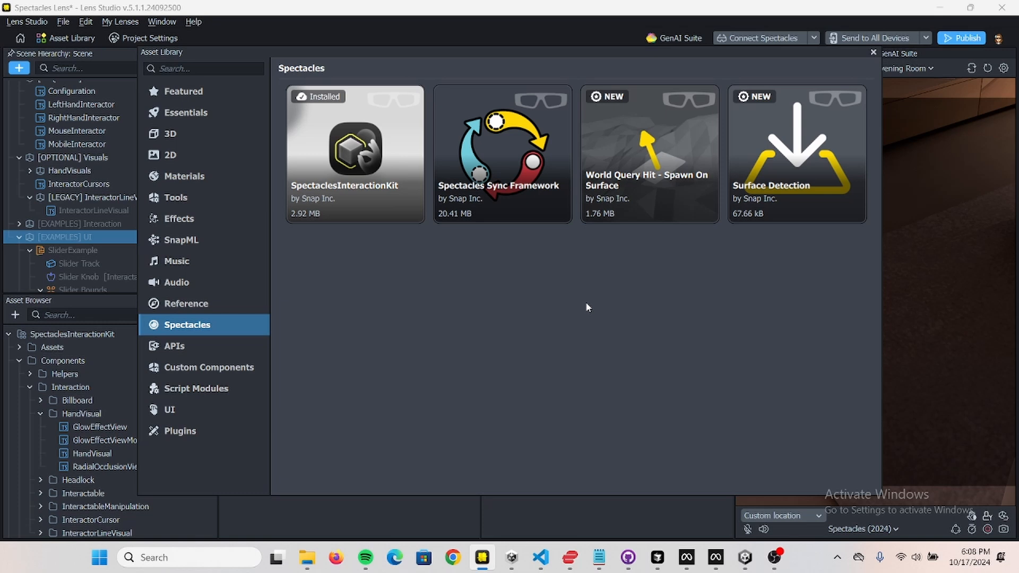
pyautogui.click(771, 212)
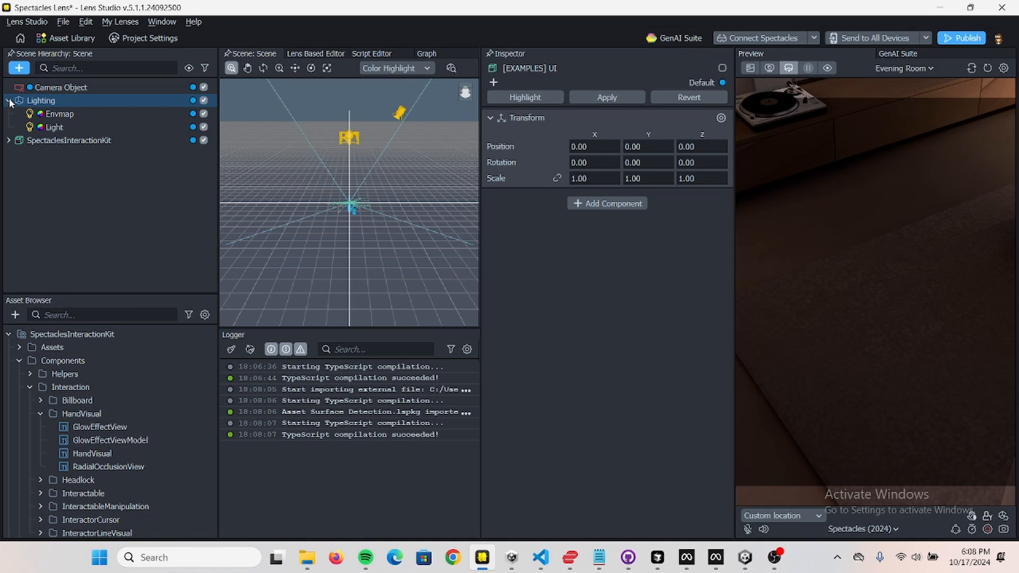
# - Drag the SurfaceDetection__ADD_TO_SCENE prefab from the Asset Browser into the Scene Hierarchy
pyautogui.click(61, 87)
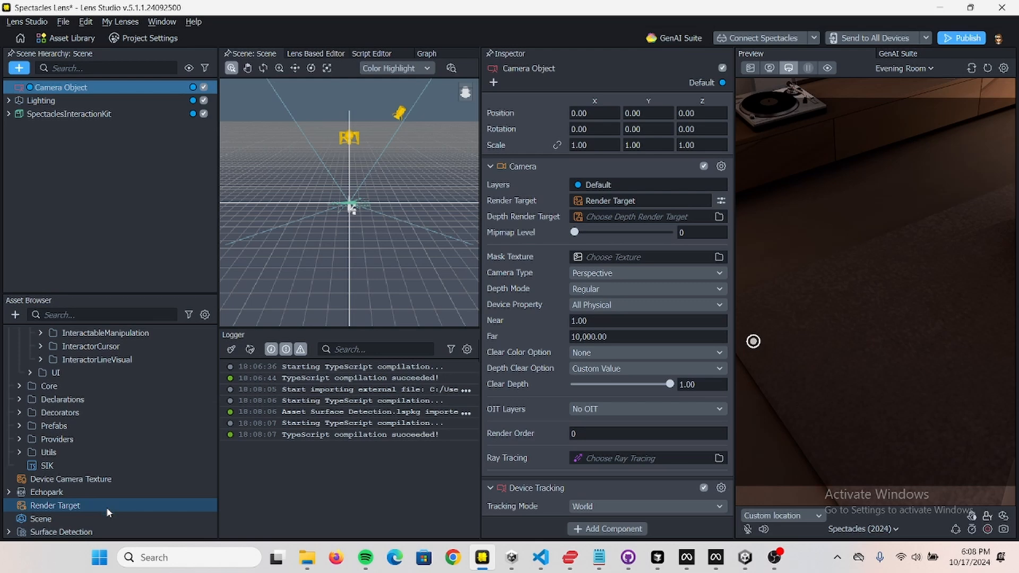
pyautogui.click(61, 532)
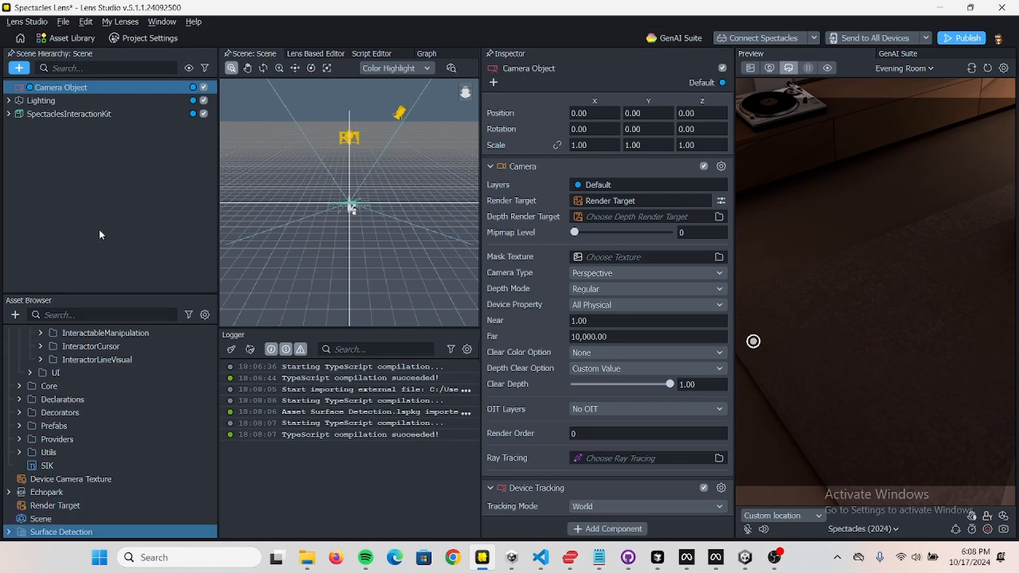
pyautogui.click(10, 426)
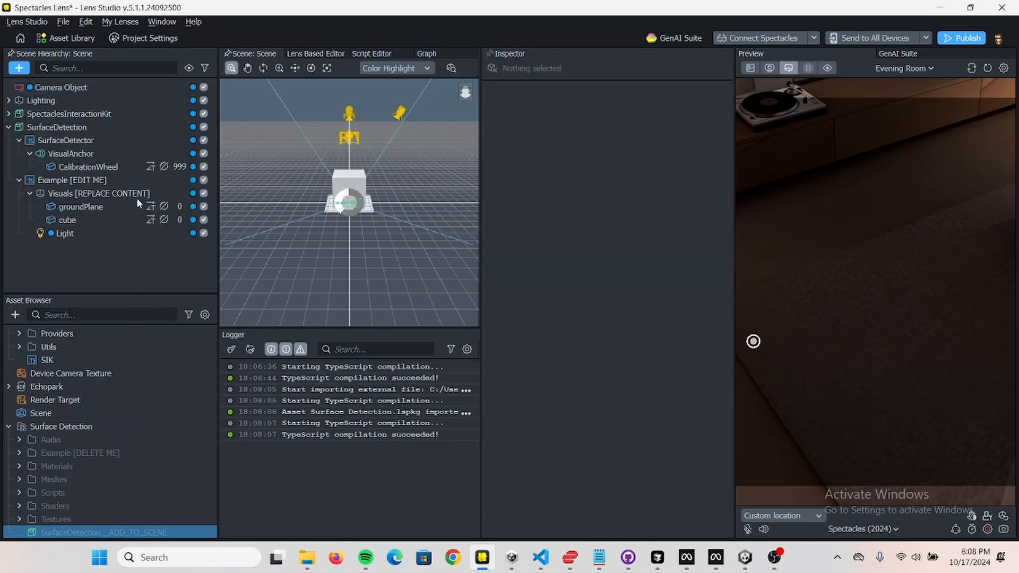
pyautogui.click(57, 127)
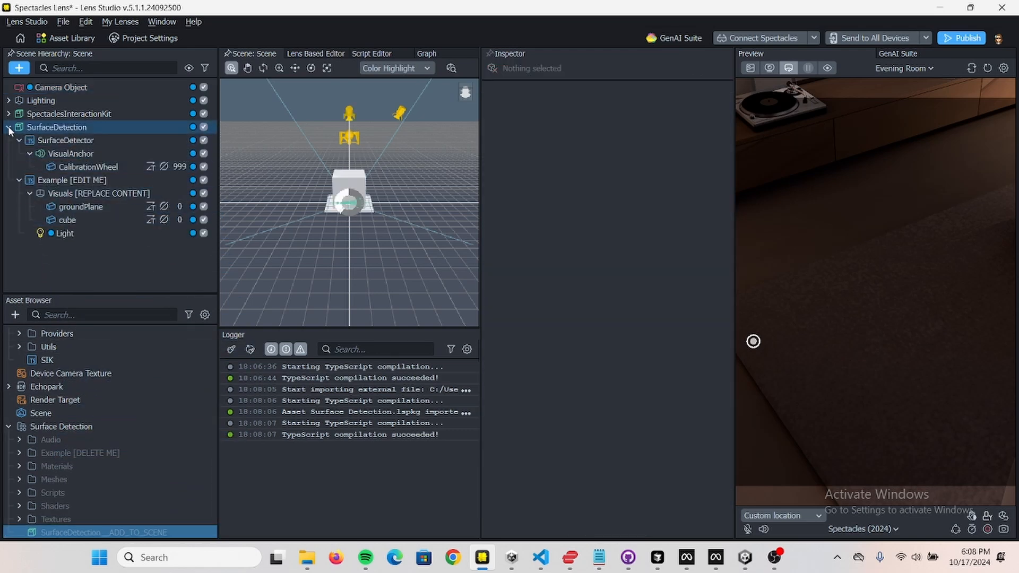
pyautogui.click(9, 127)
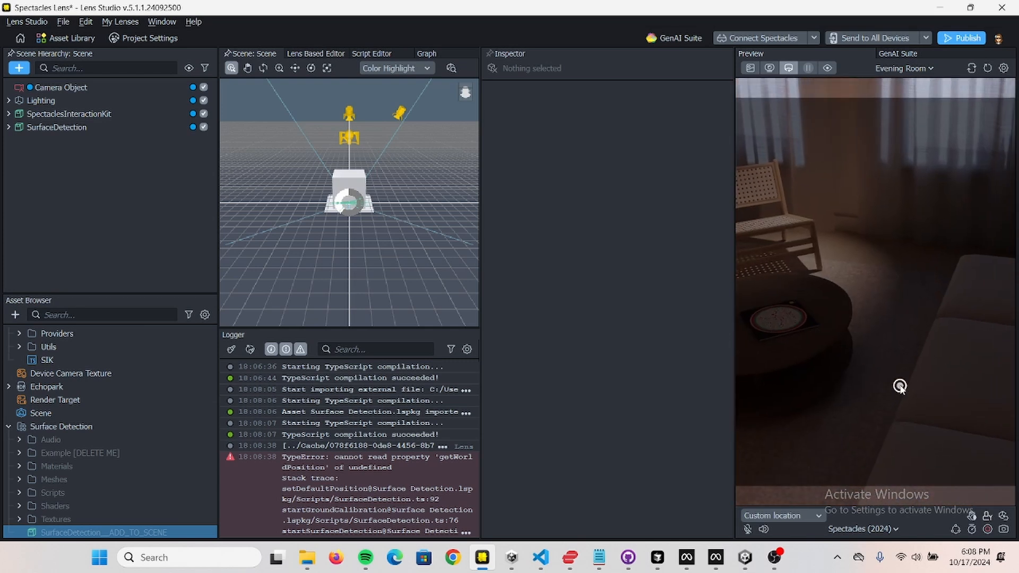
# - Inspect SurfaceDetector's script, then reset the preview until calibration places the cube
pyautogui.click(57, 127)
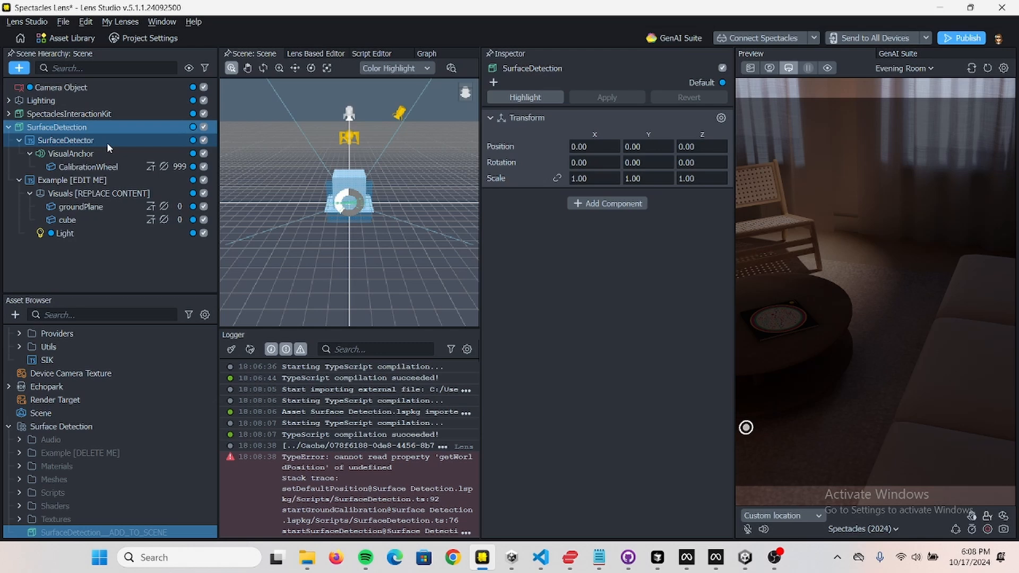
pyautogui.click(65, 140)
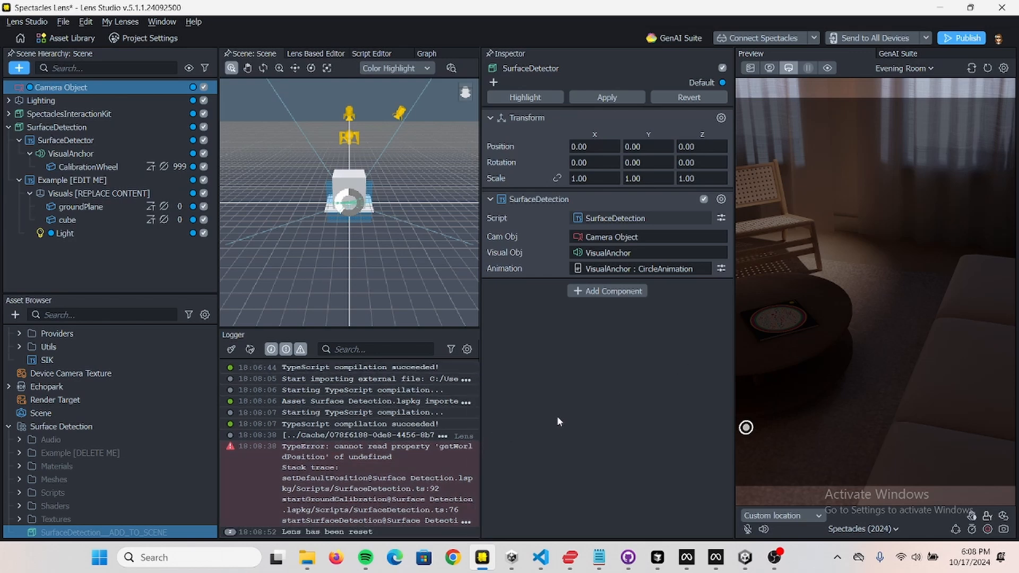
pyautogui.moveTo(816, 357)
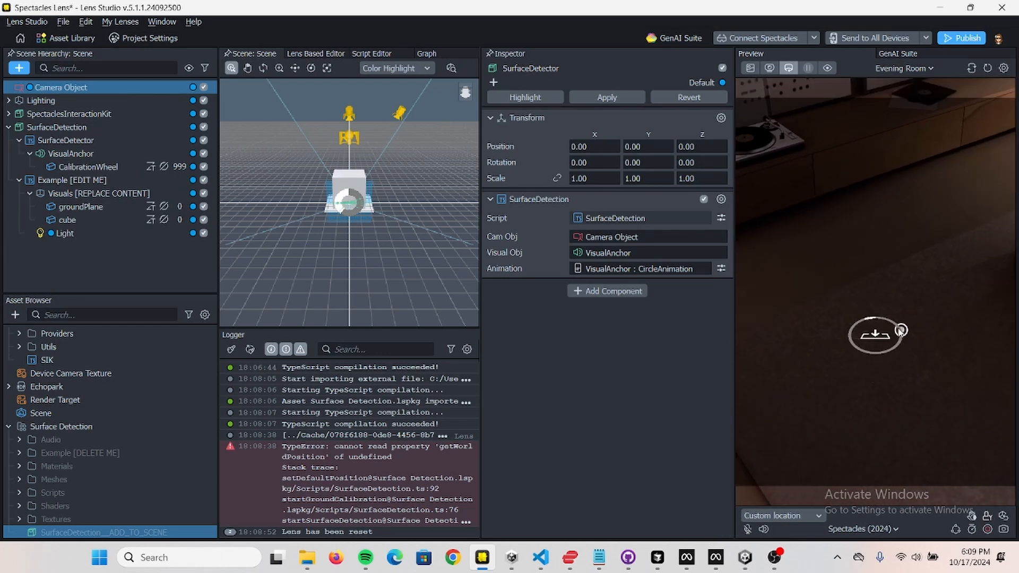
pyautogui.moveTo(906, 408)
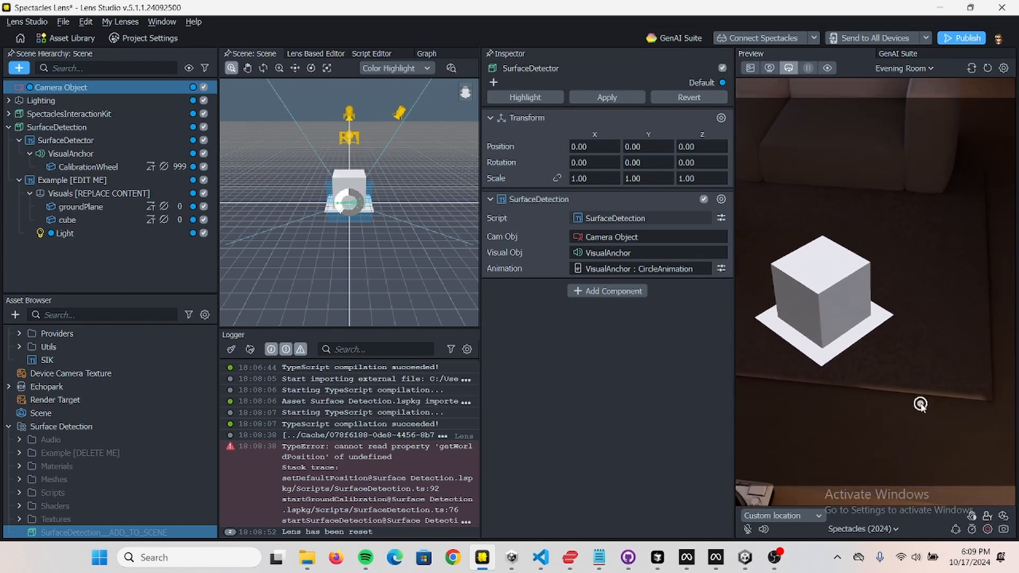
pyautogui.click(64, 233)
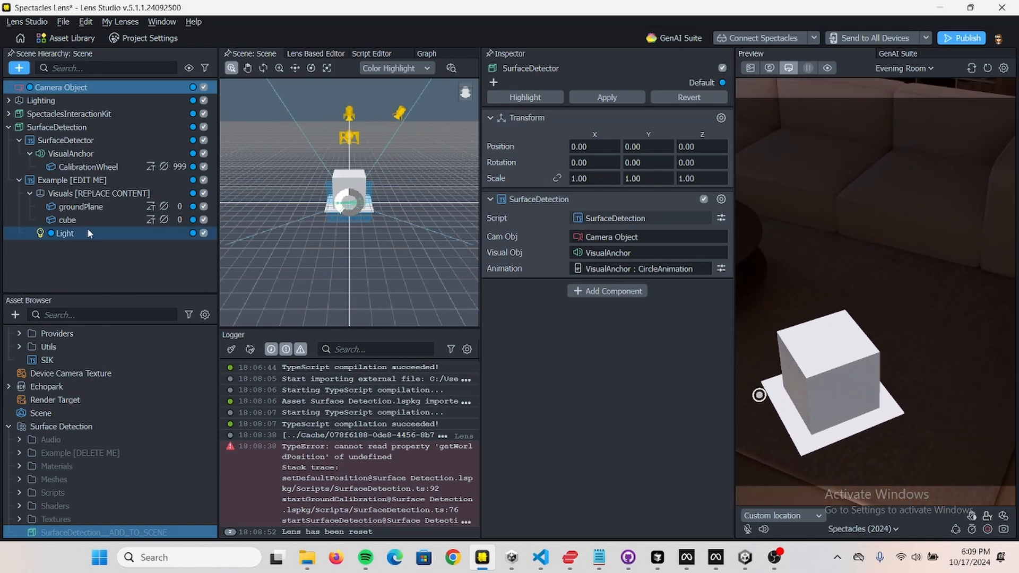
pyautogui.click(67, 219)
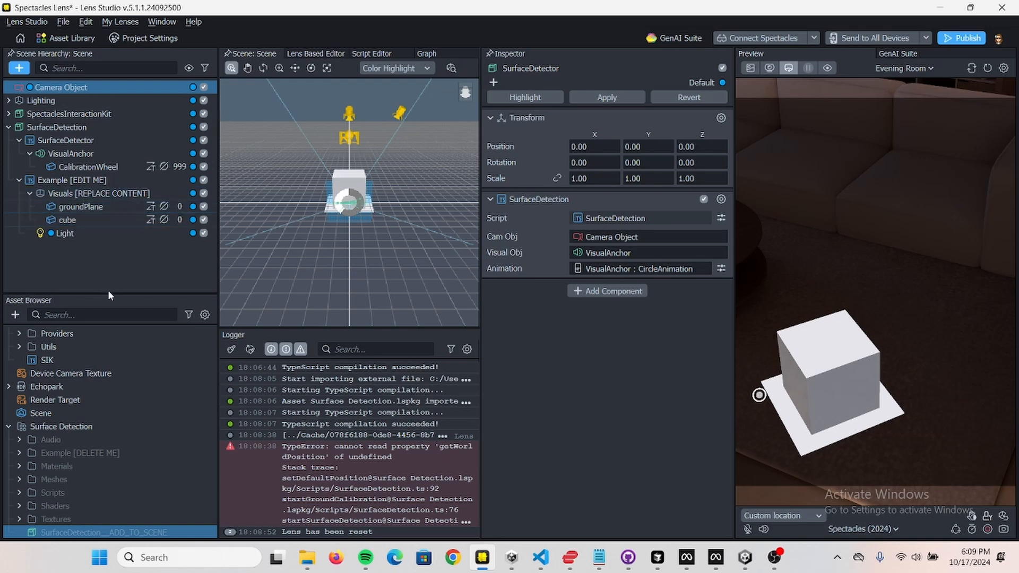
# - Add a Sphere under Visuals and disable the cube and groundPlane
pyautogui.click(18, 68)
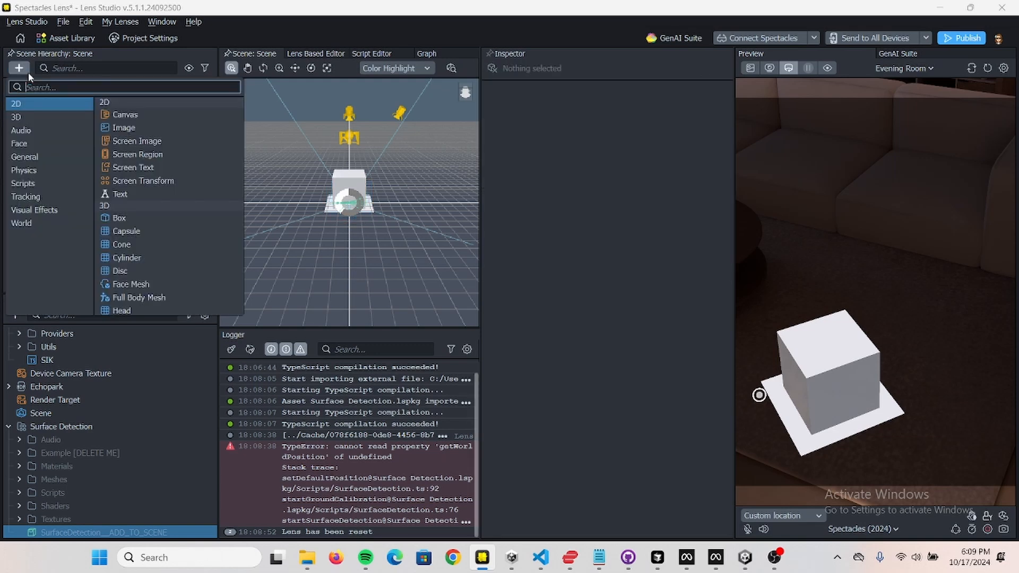
pyautogui.write('sp')
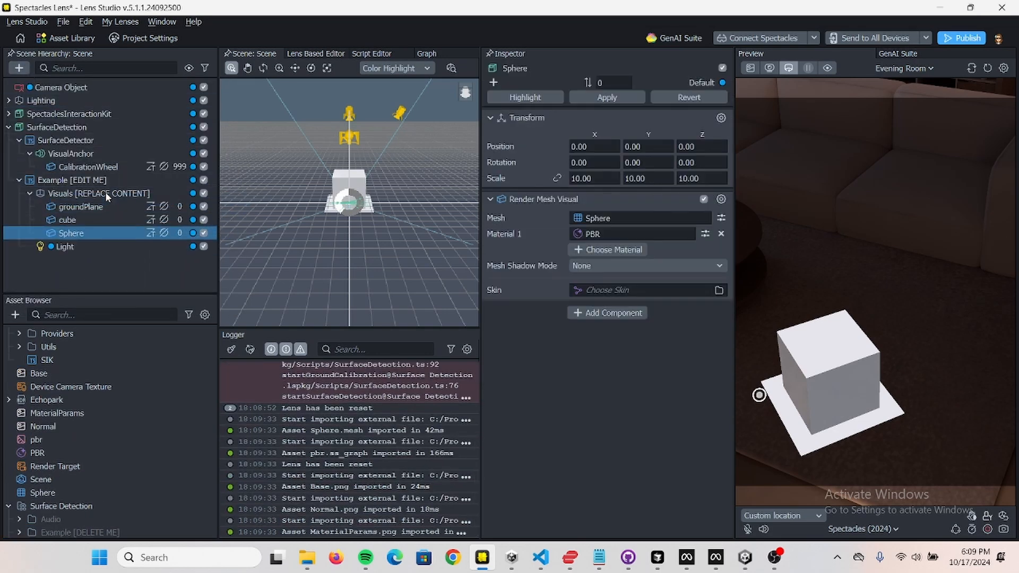
pyautogui.click(67, 220)
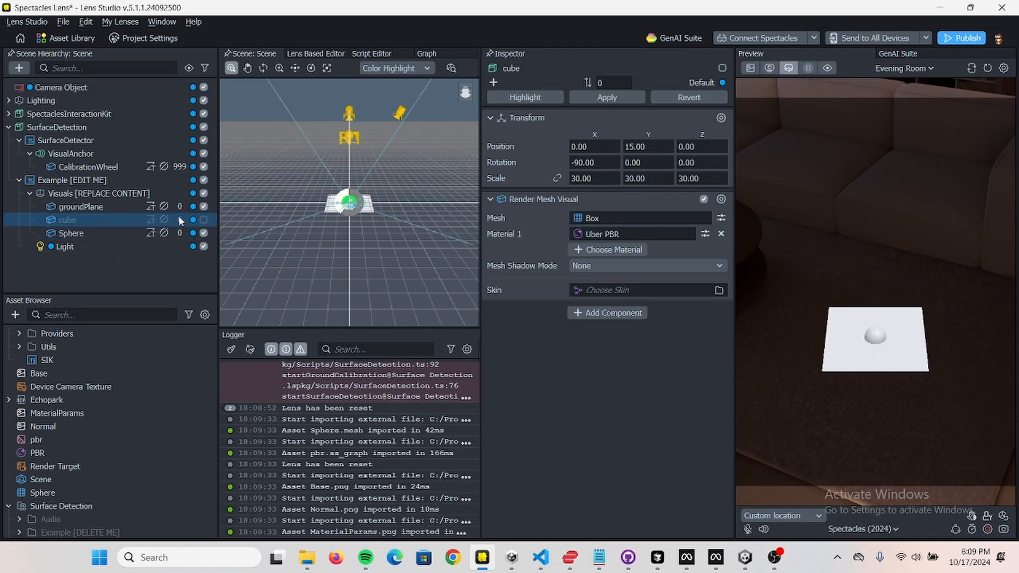
pyautogui.click(81, 206)
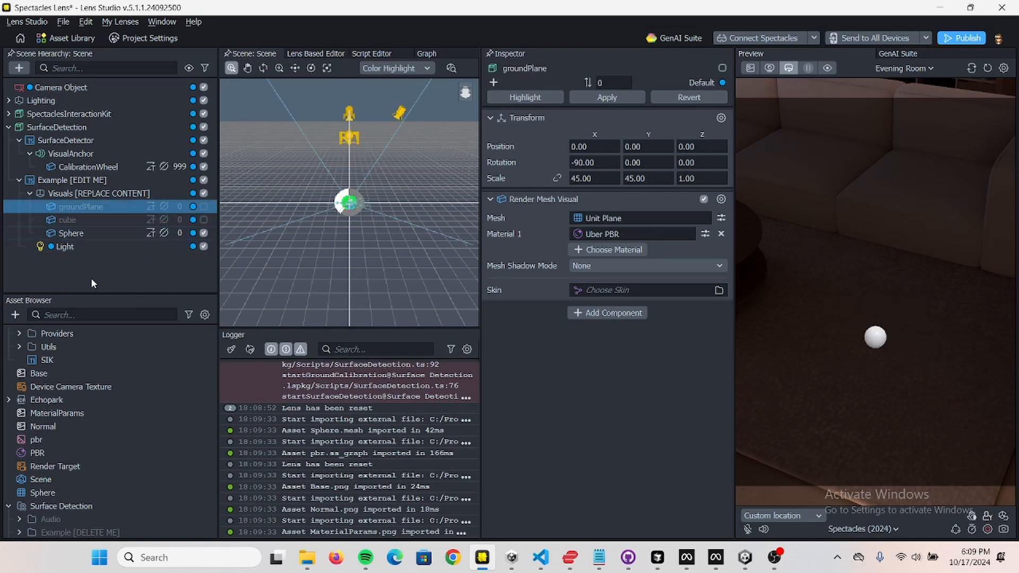
# - Delete the cube and groundPlane, leaving the sphere under the example object
pyautogui.click(73, 180)
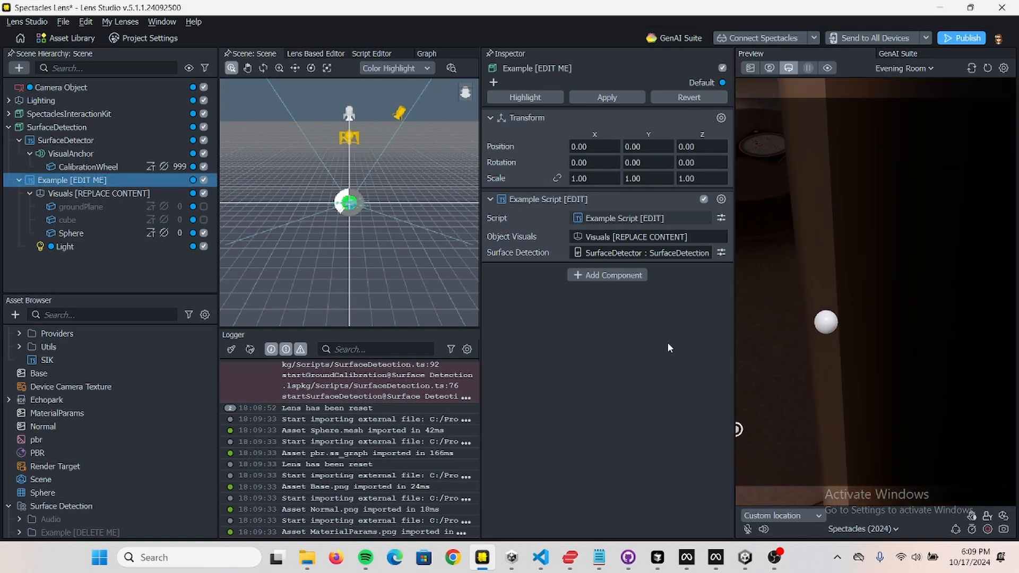
pyautogui.click(81, 206)
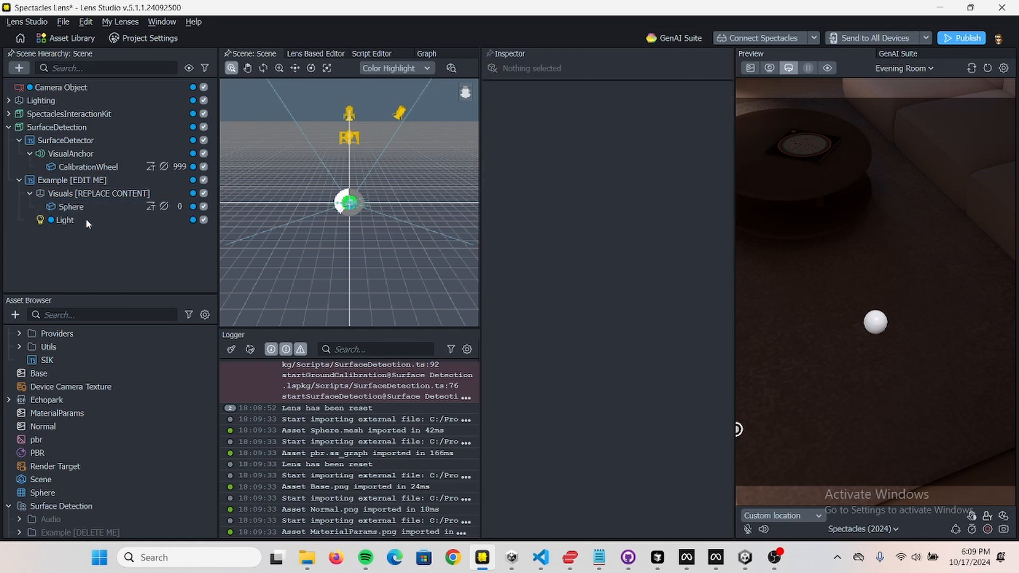
pyautogui.click(70, 207)
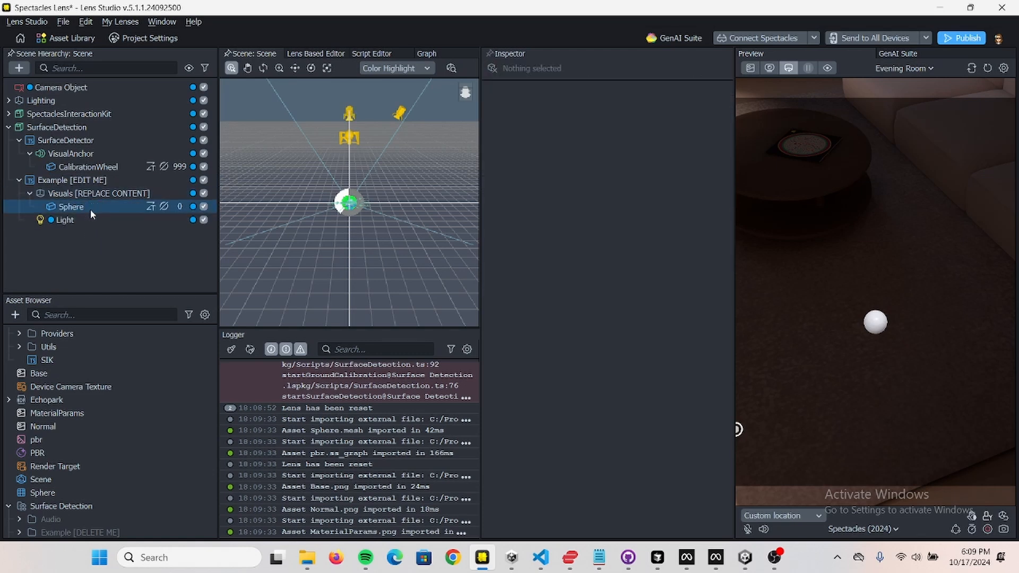
pyautogui.click(73, 180)
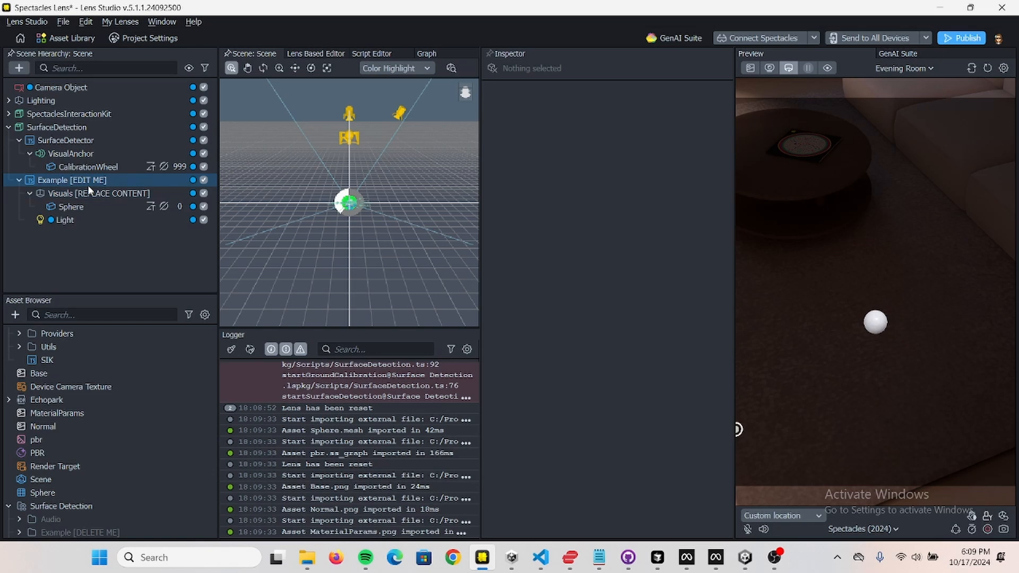
pyautogui.click(71, 206)
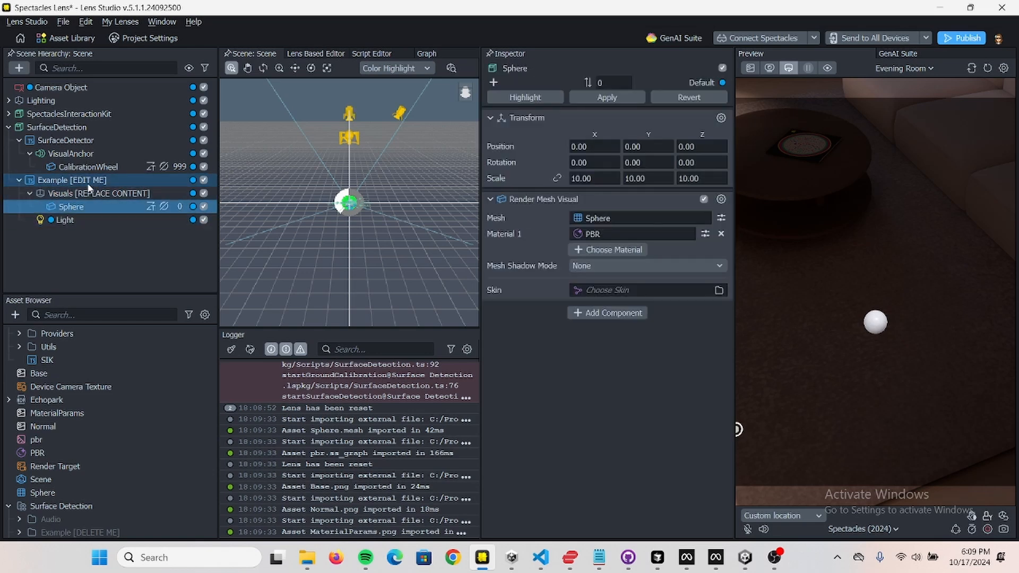
pyautogui.click(72, 180)
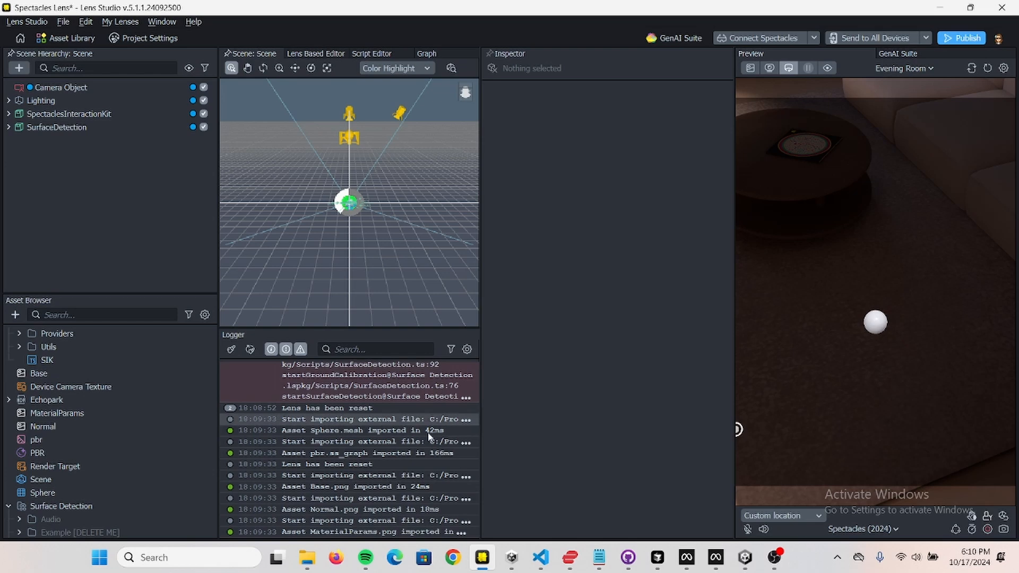
# - Search for Spectacles documentation and reach Snap for Developers through the spectacles.com menu
pyautogui.click(337, 558)
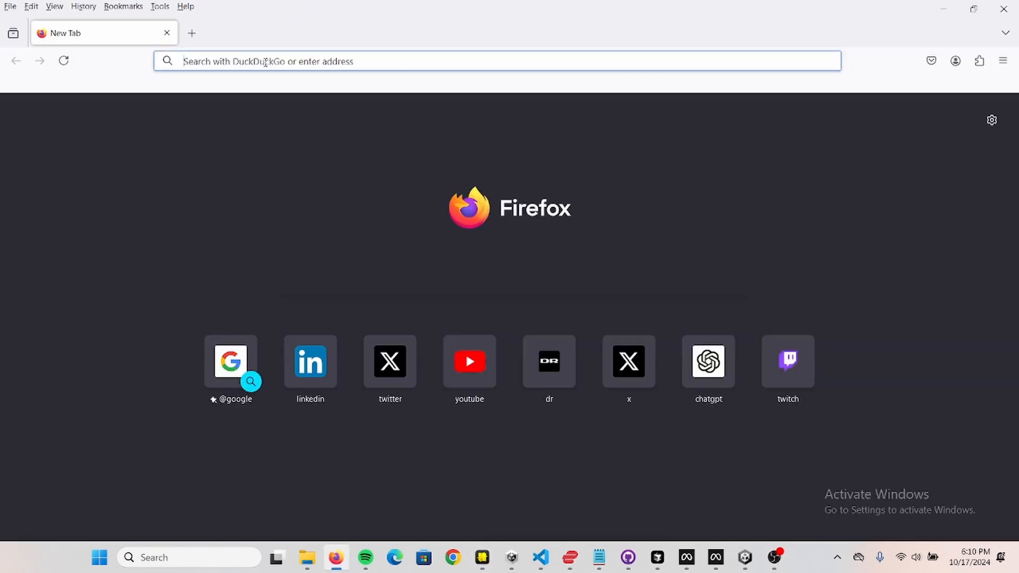
pyautogui.write('spectacele')
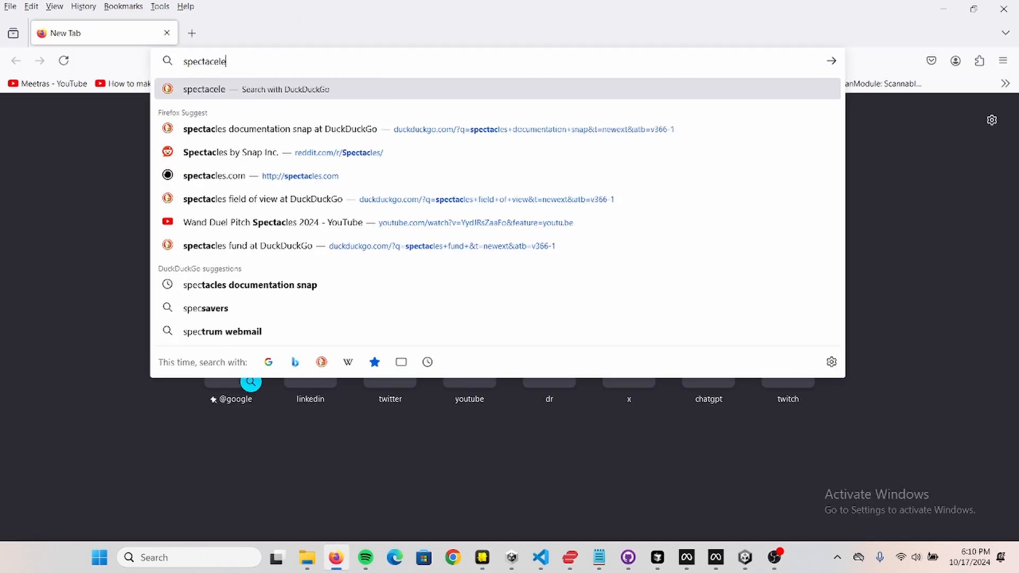
pyautogui.press('Backspace')
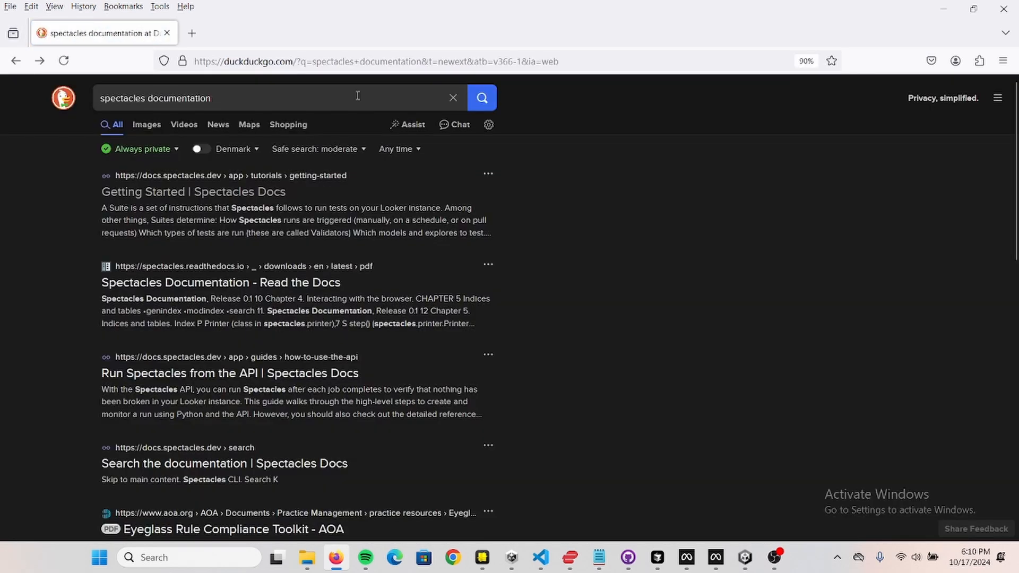
pyautogui.write('snap')
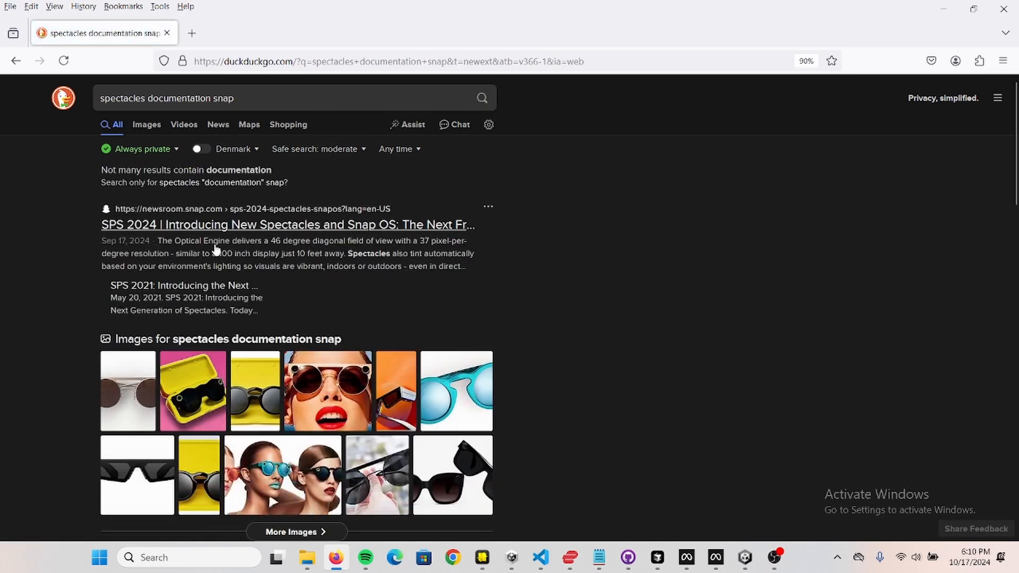
pyautogui.scroll(-3)
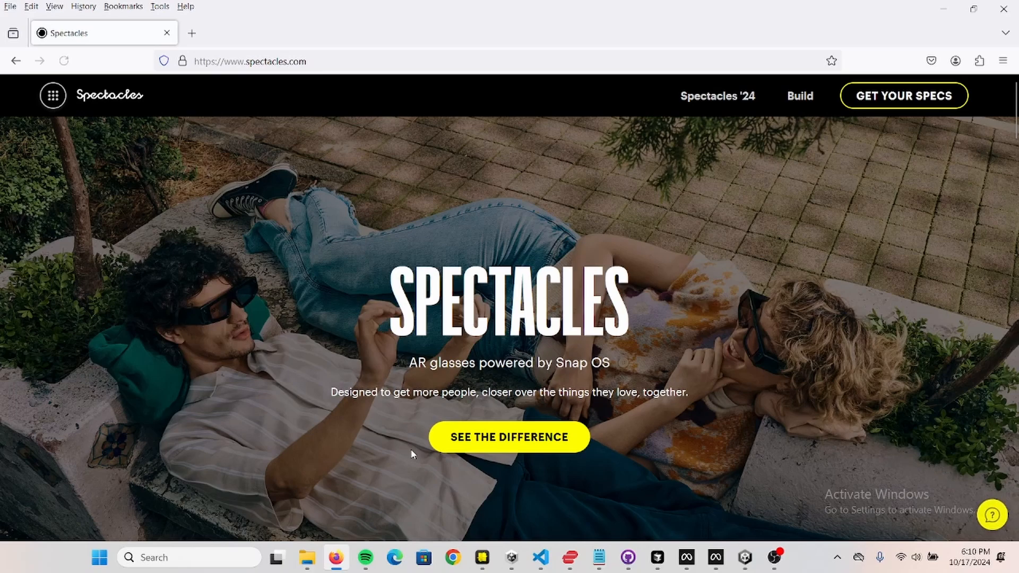
pyautogui.click(52, 95)
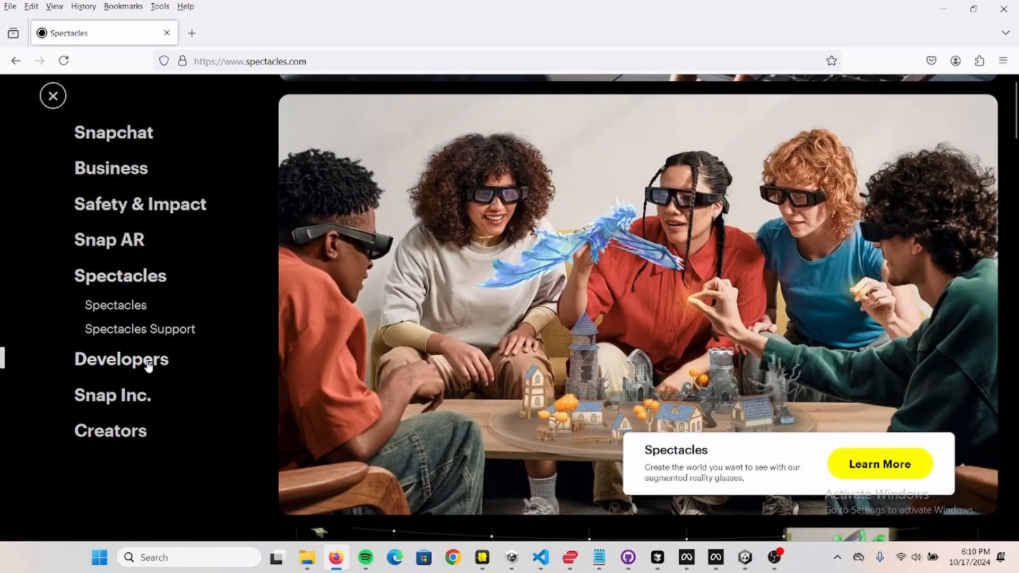
pyautogui.click(122, 359)
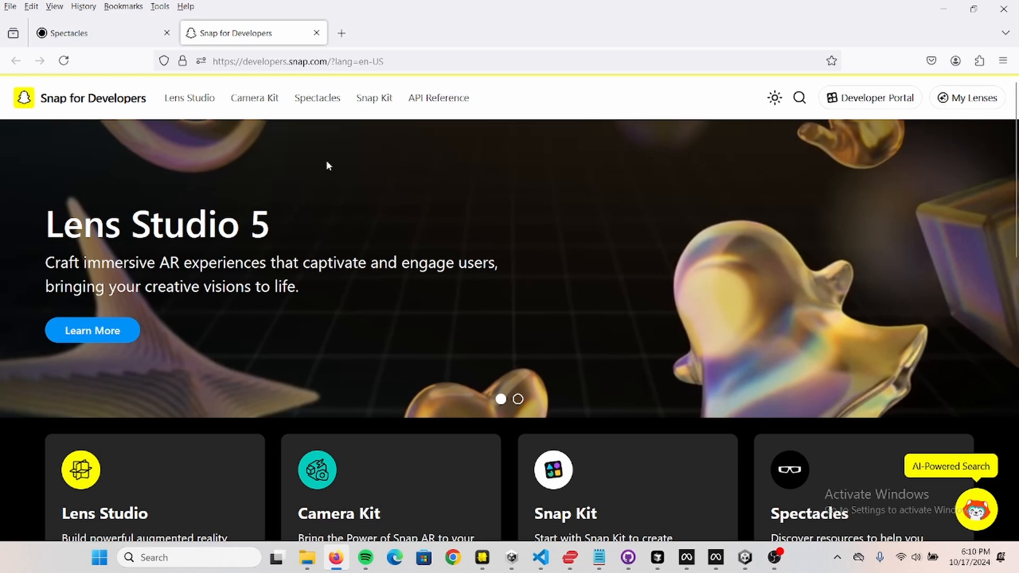
# - Open the Interaction Kit's Interaction System docs and read its JavaScript example
pyautogui.click(317, 98)
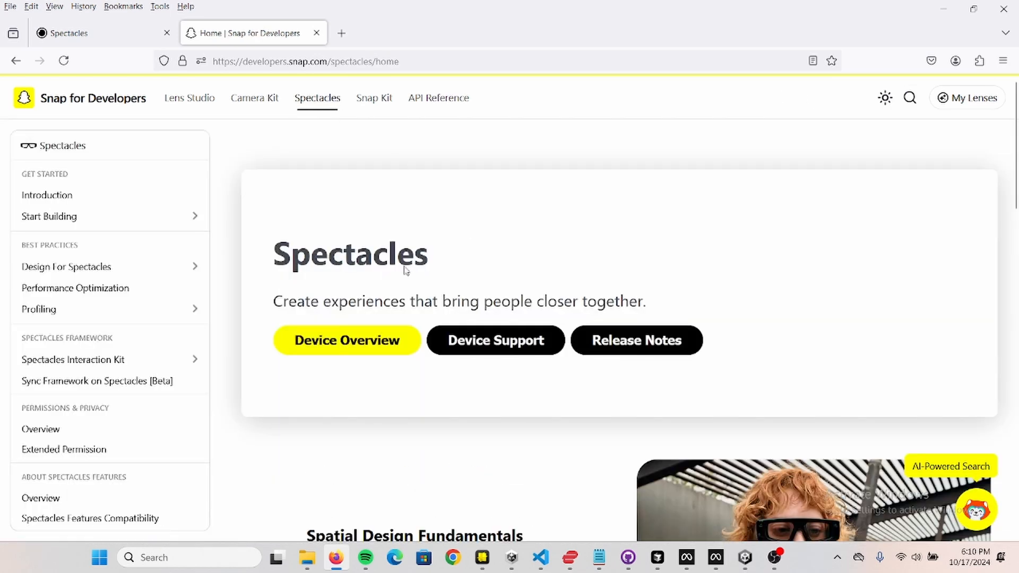
pyautogui.scroll(-3)
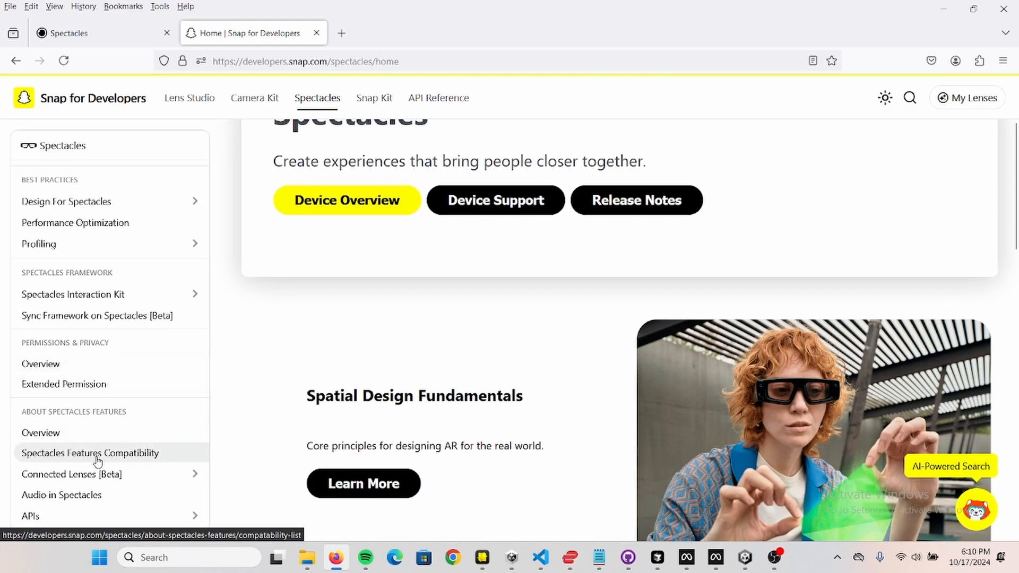
pyautogui.click(73, 294)
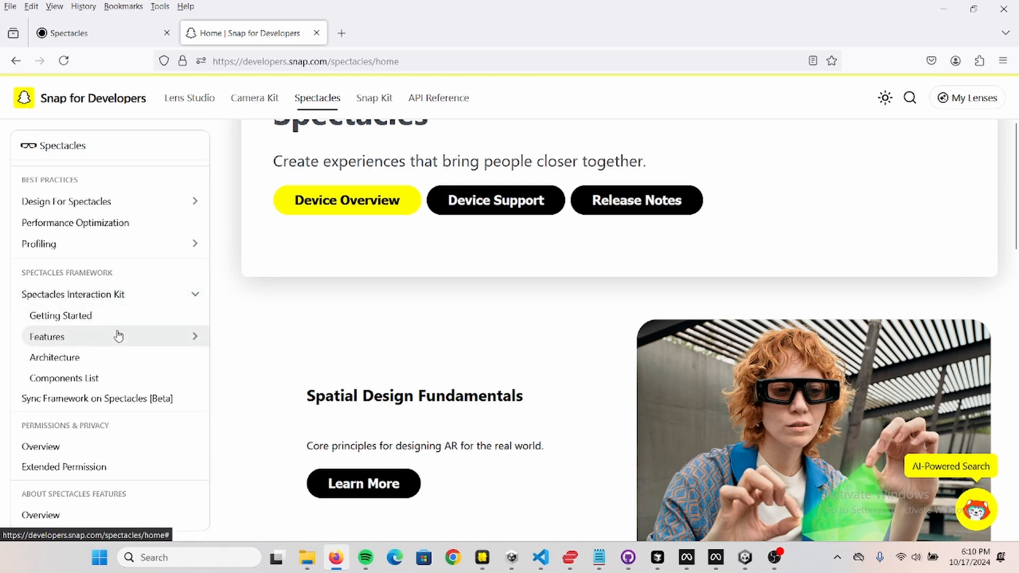
pyautogui.click(46, 336)
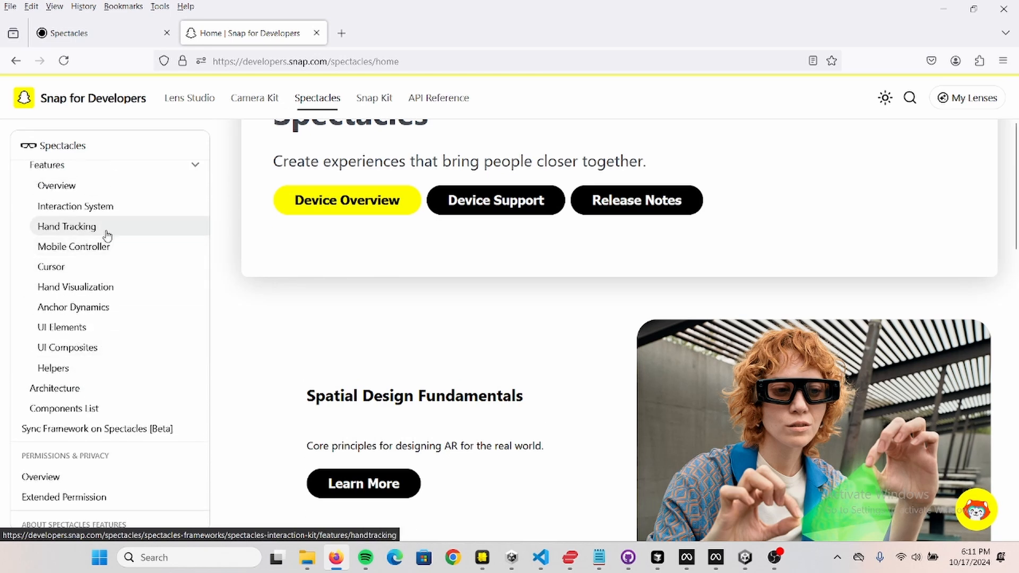
pyautogui.click(75, 206)
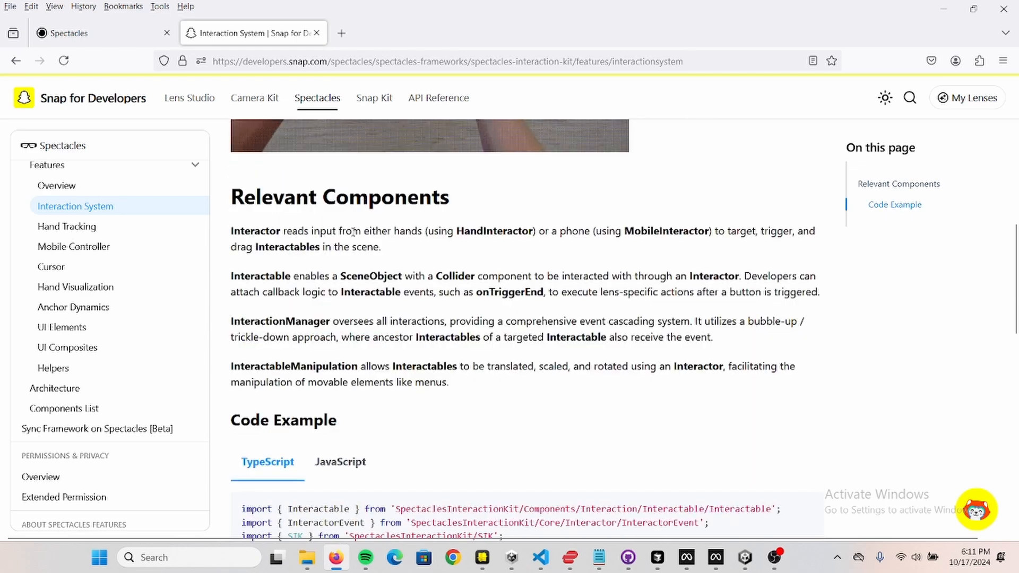
pyautogui.click(340, 461)
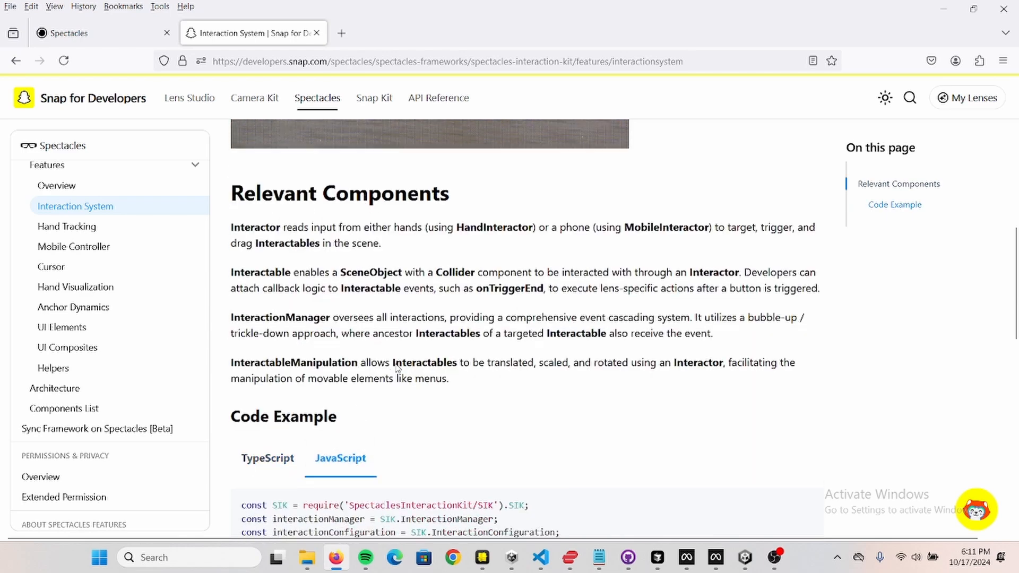
pyautogui.scroll(-3)
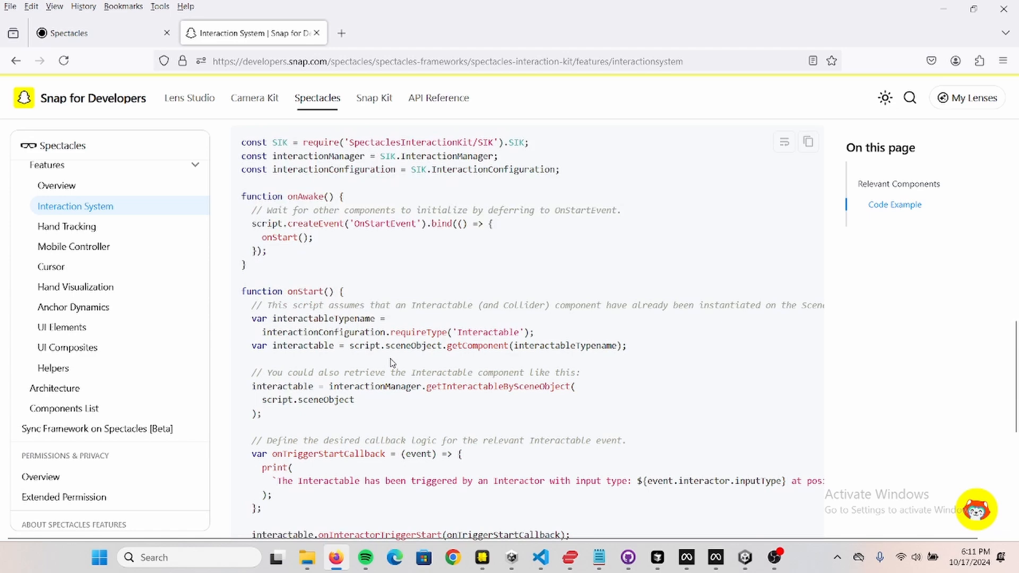
pyautogui.scroll(-3)
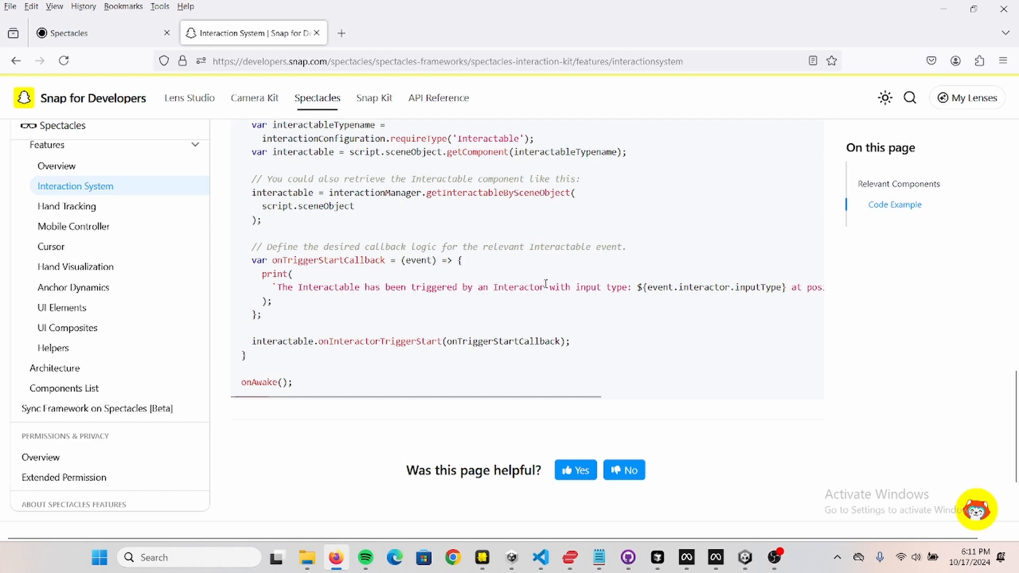
# - View the Hand Tracking page's JavaScript code example, then return to Lens Studio
pyautogui.click(67, 226)
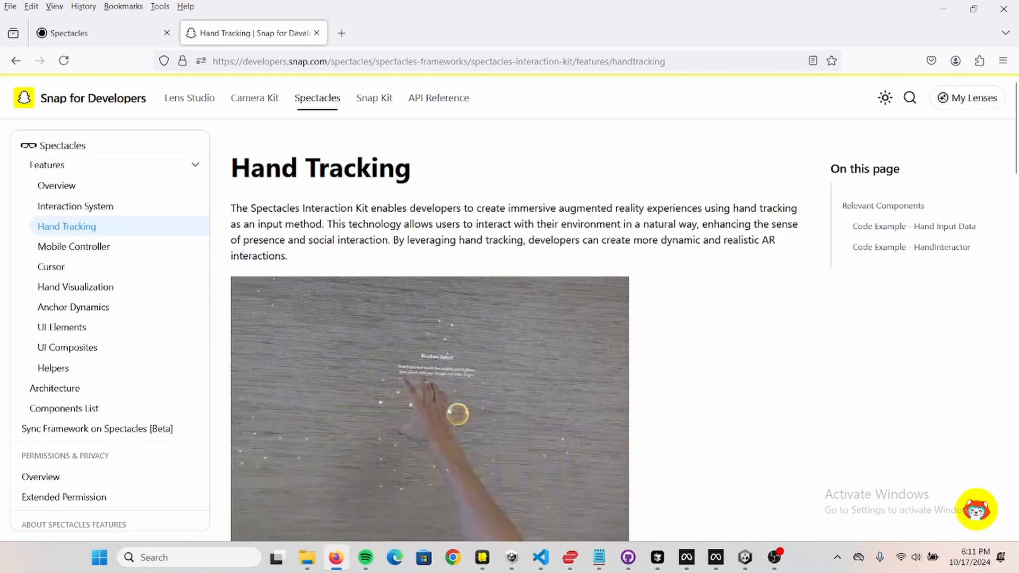
pyautogui.scroll(-3)
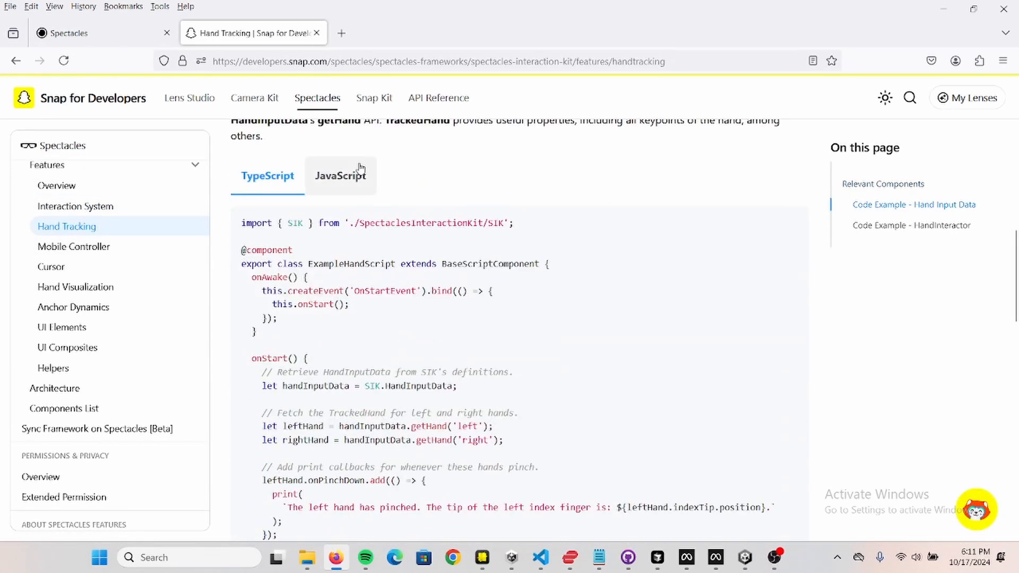
pyautogui.click(340, 176)
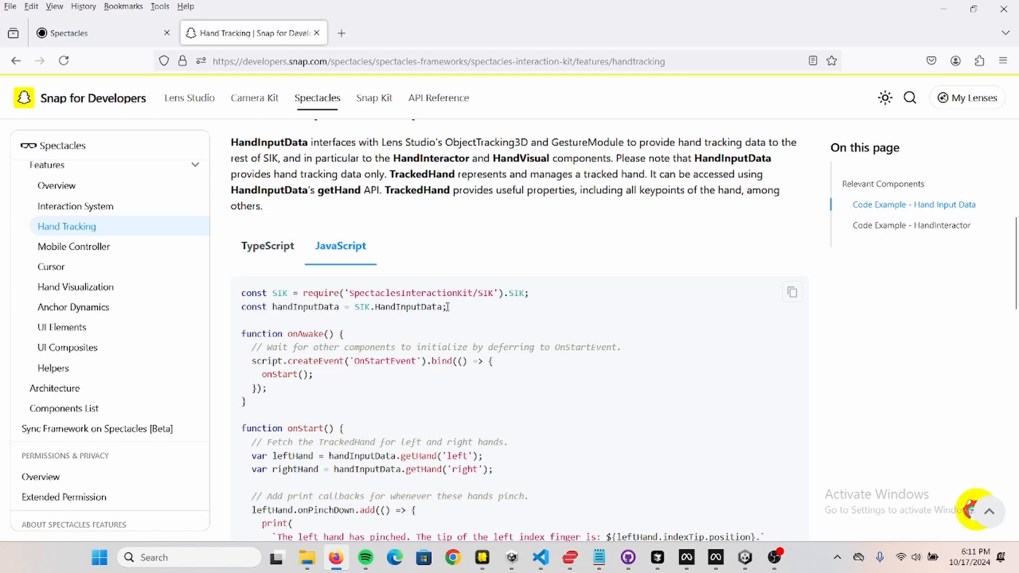
pyautogui.scroll(-3)
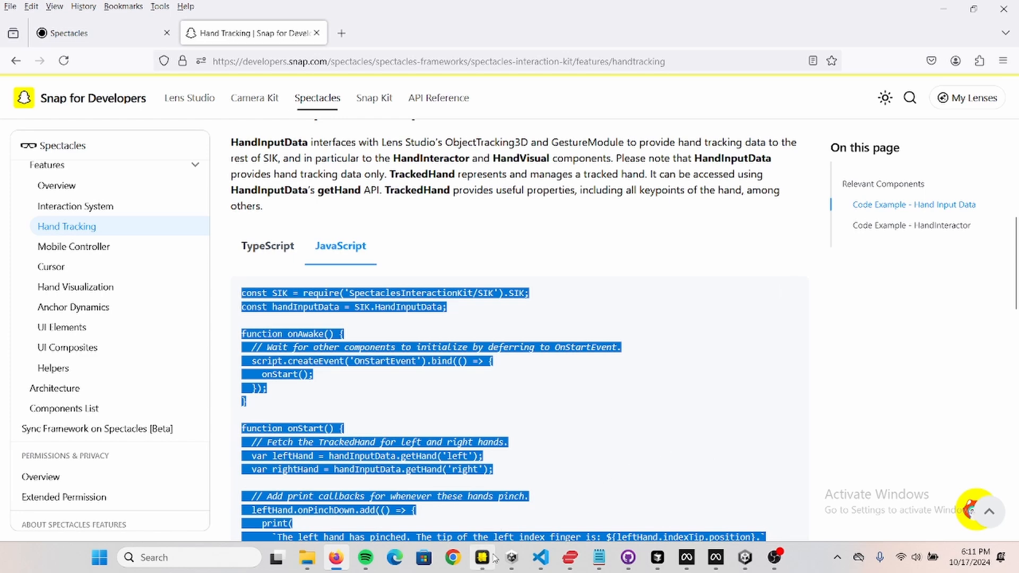
pyautogui.click(483, 557)
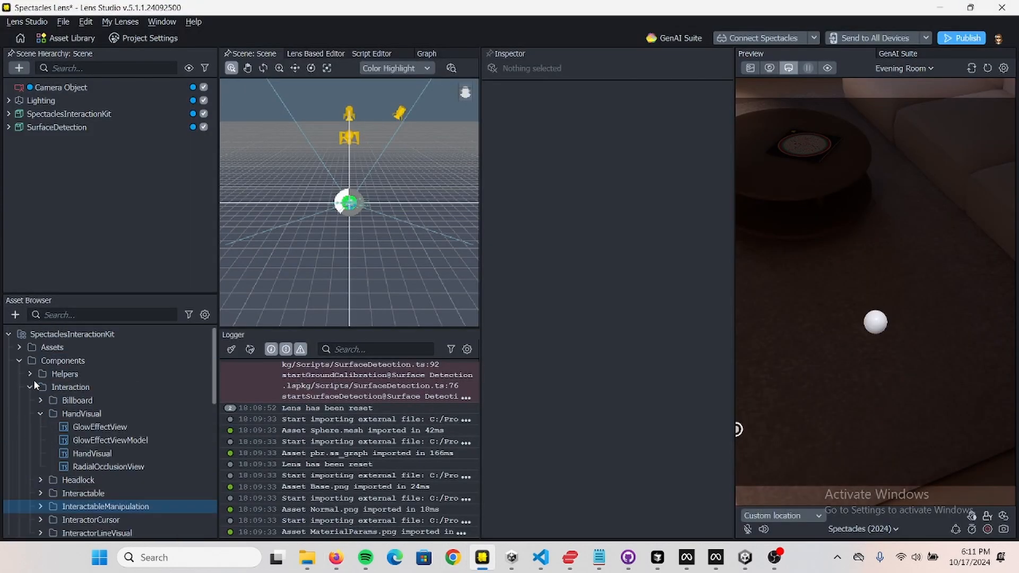
# - Create a JavaScript File asset from the Asset Browser and name it PinchDetection
pyautogui.click(8, 334)
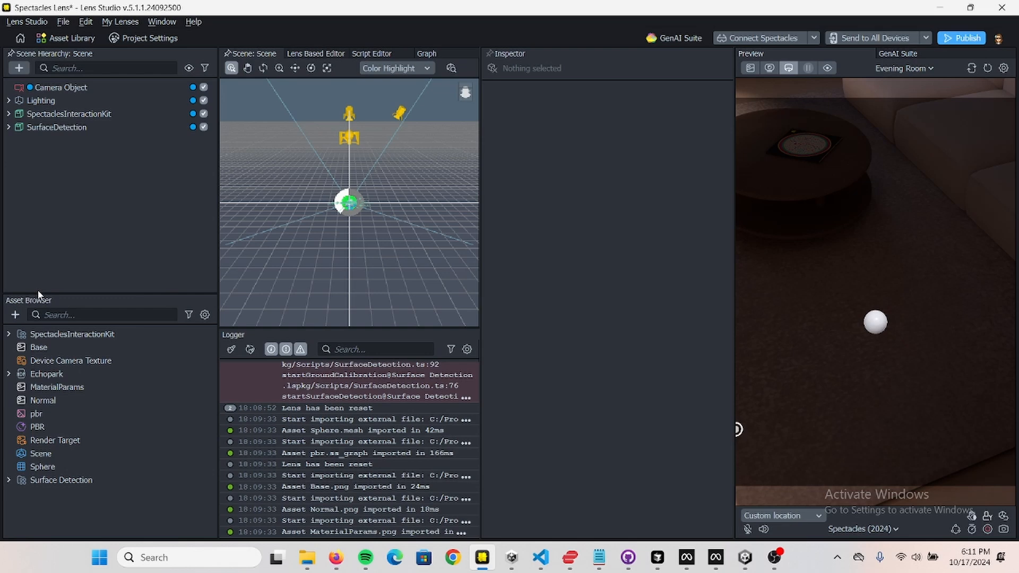
pyautogui.click(15, 315)
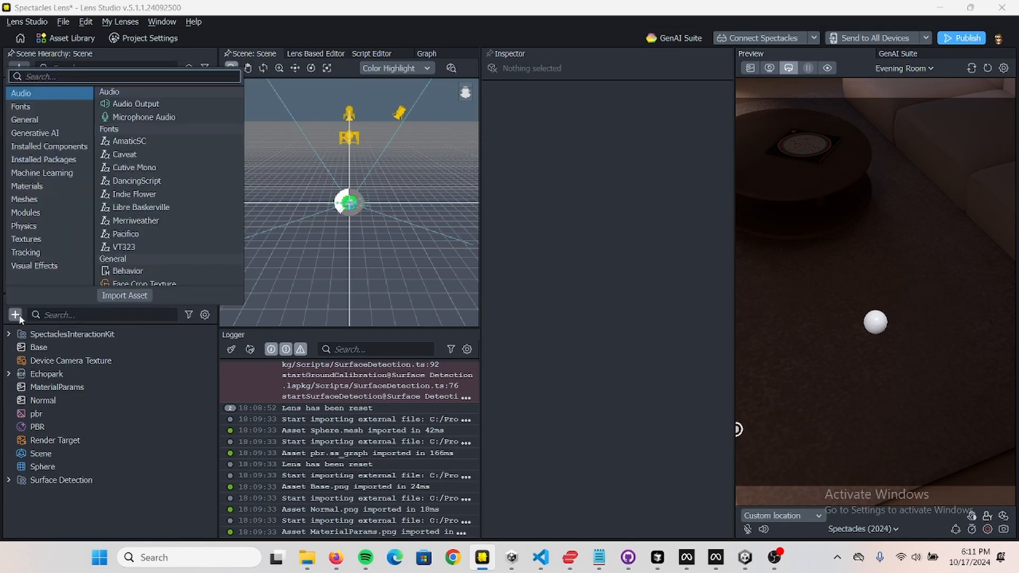
pyautogui.write('script')
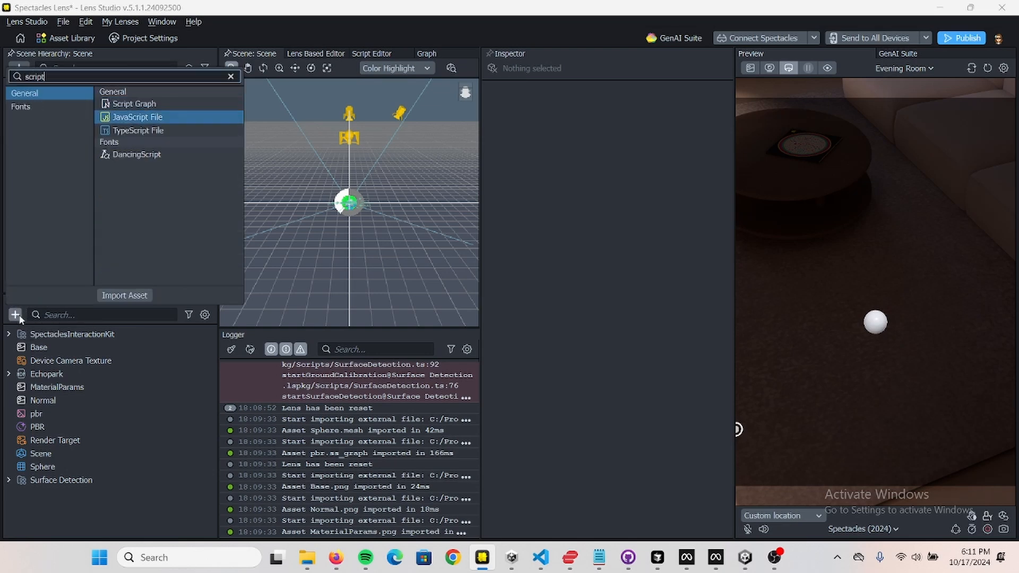
pyautogui.click(136, 117)
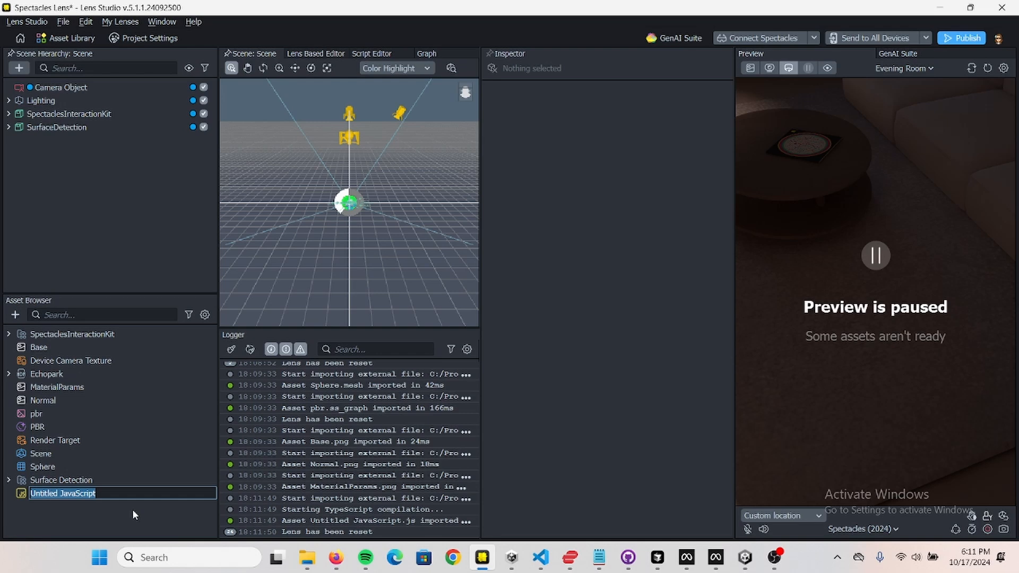
pyautogui.write('PinchDetection')
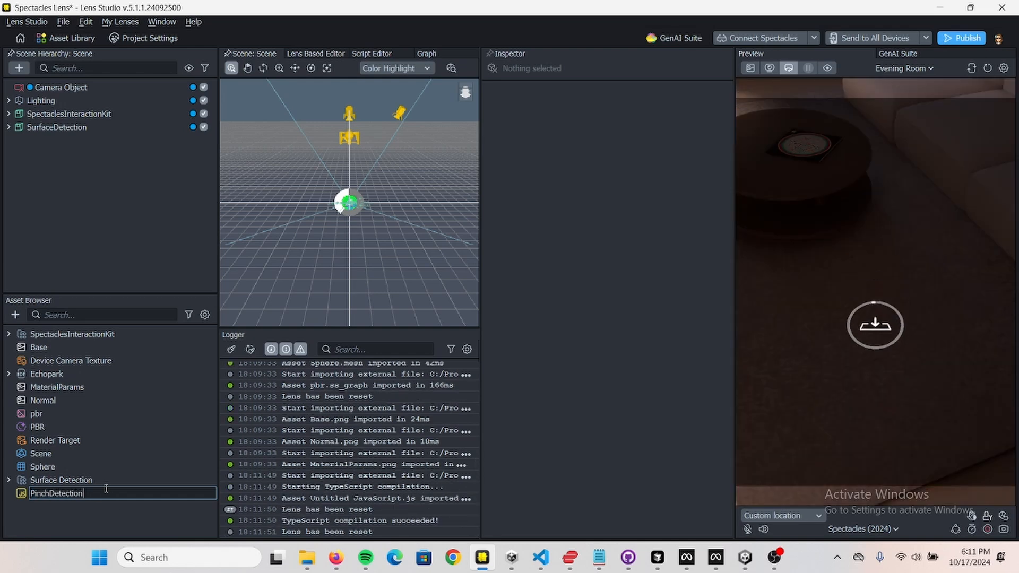
pyautogui.press('enter')
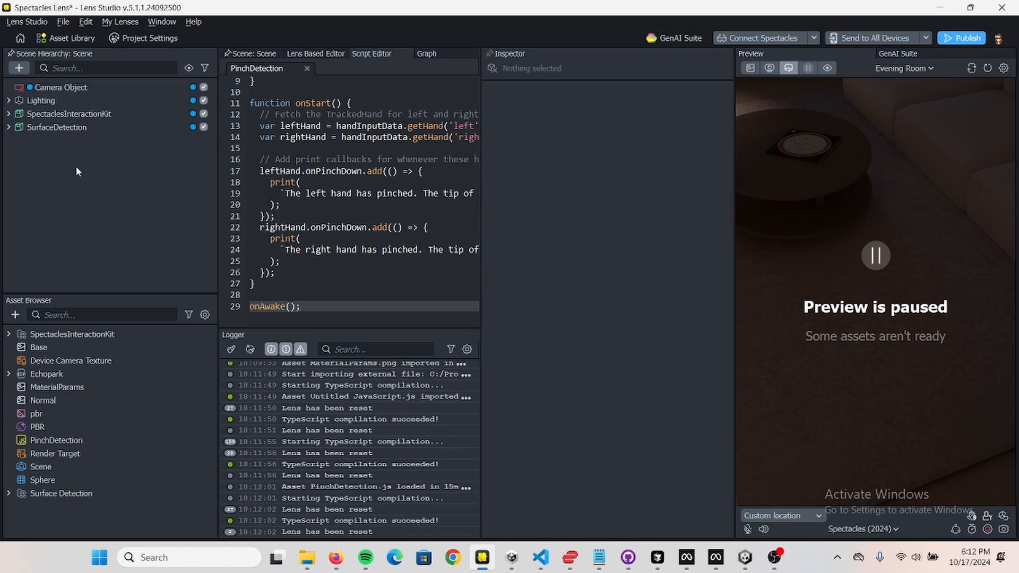
# - Add an empty Scene Object named PinchDetection and attach the PinchDetection script
pyautogui.click(19, 68)
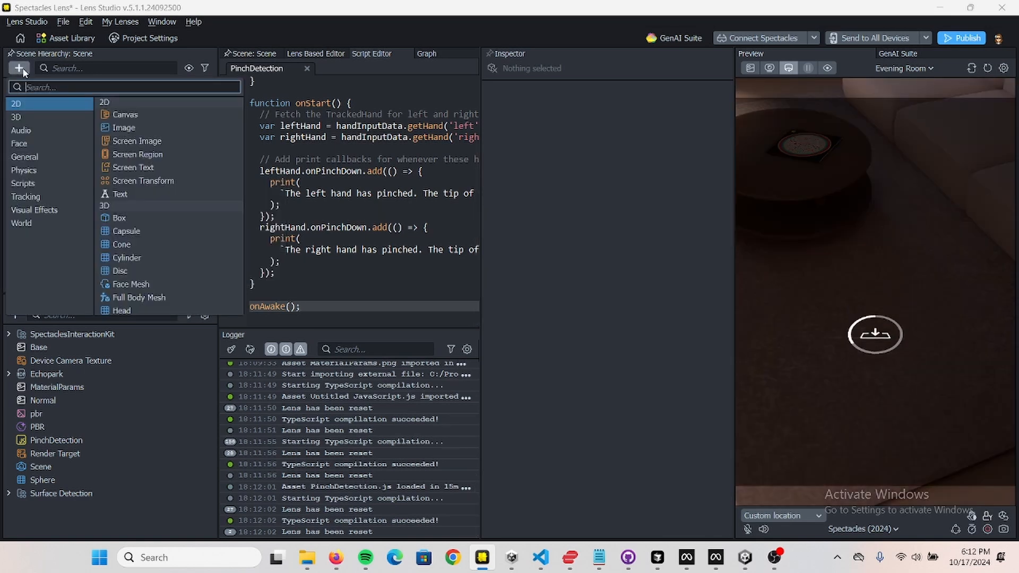
pyautogui.write('scene')
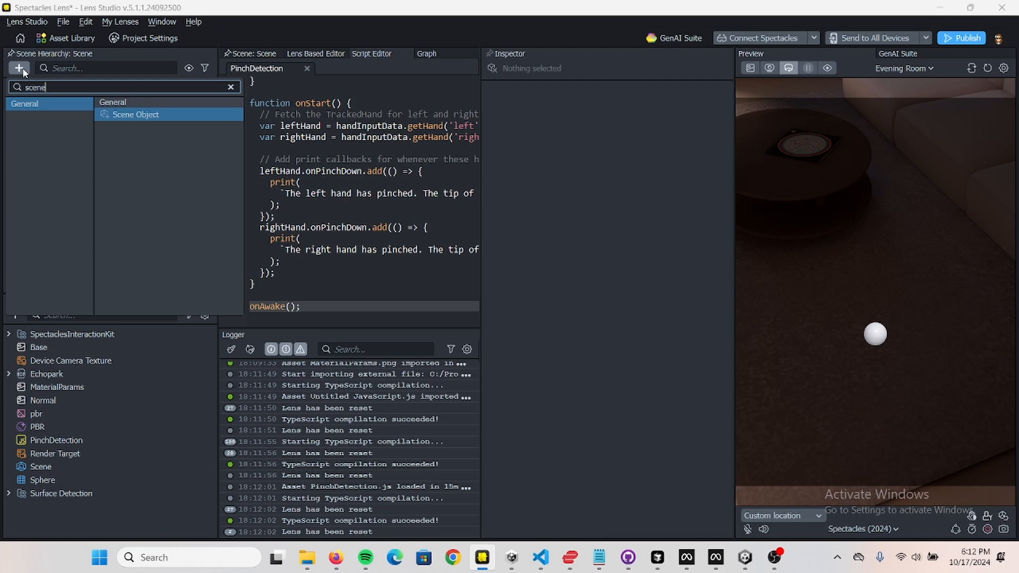
pyautogui.click(135, 115)
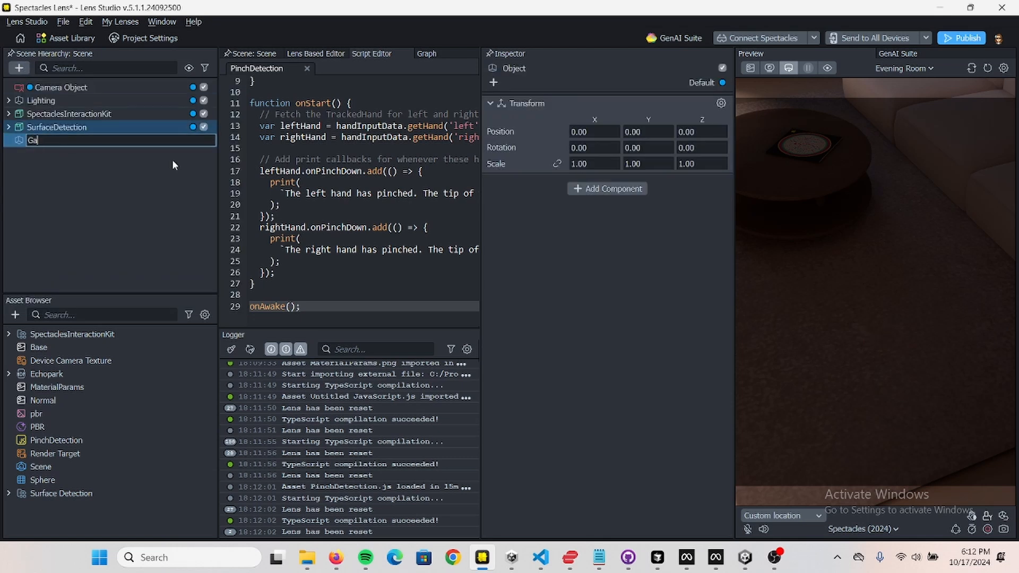
pyautogui.write('PinchDetection')
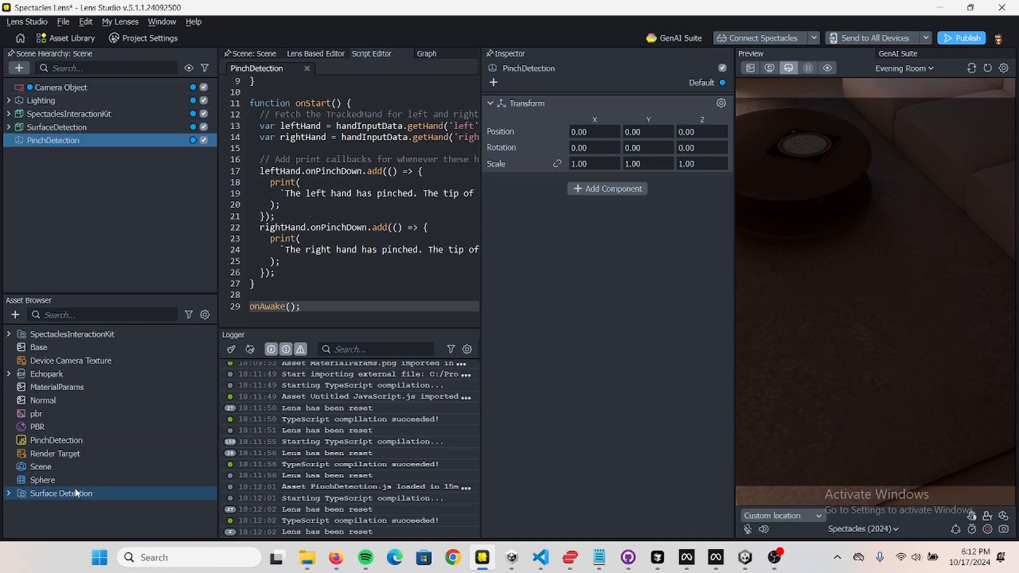
pyautogui.click(56, 440)
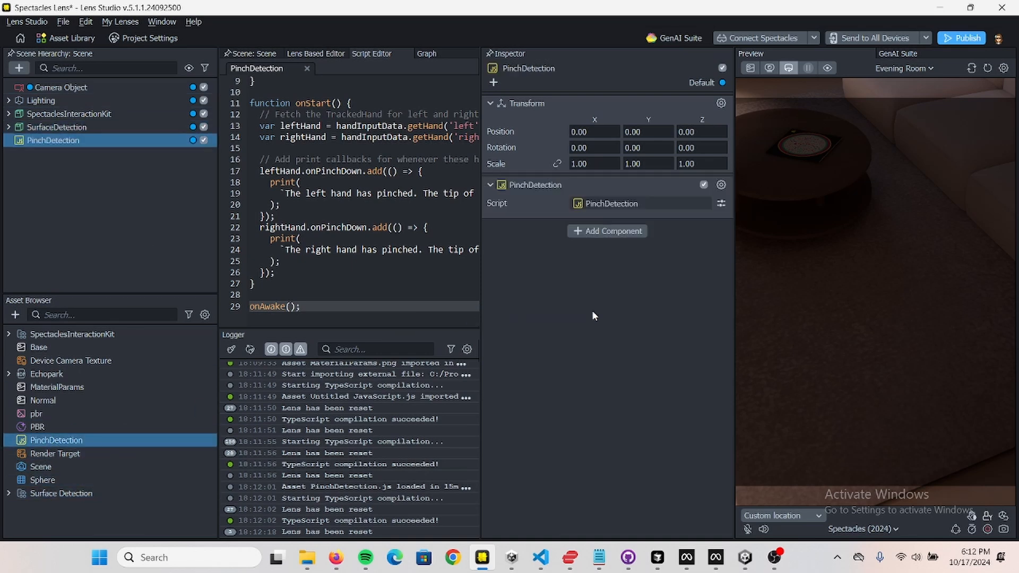
pyautogui.scroll(3)
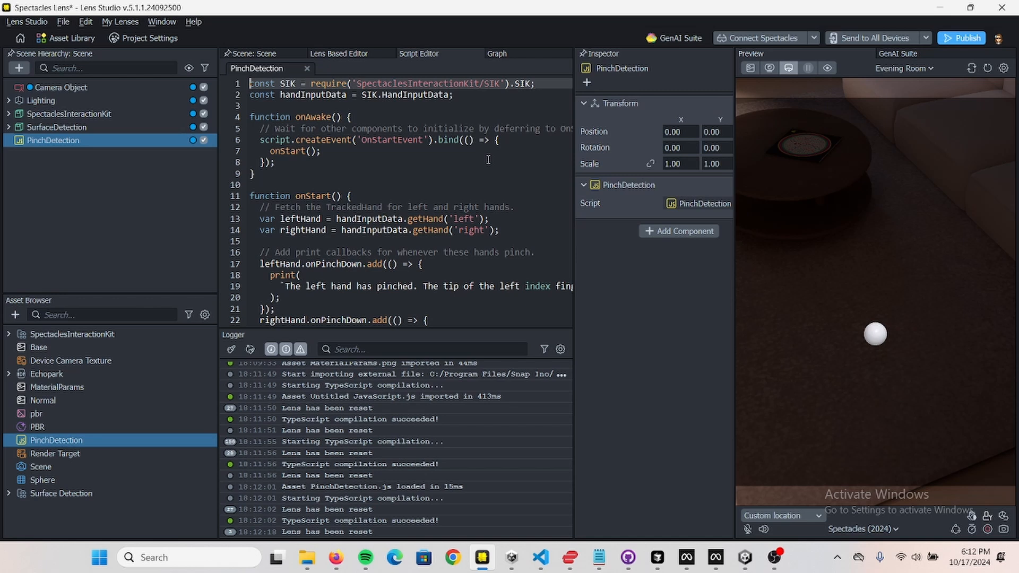
pyautogui.moveTo(428, 159)
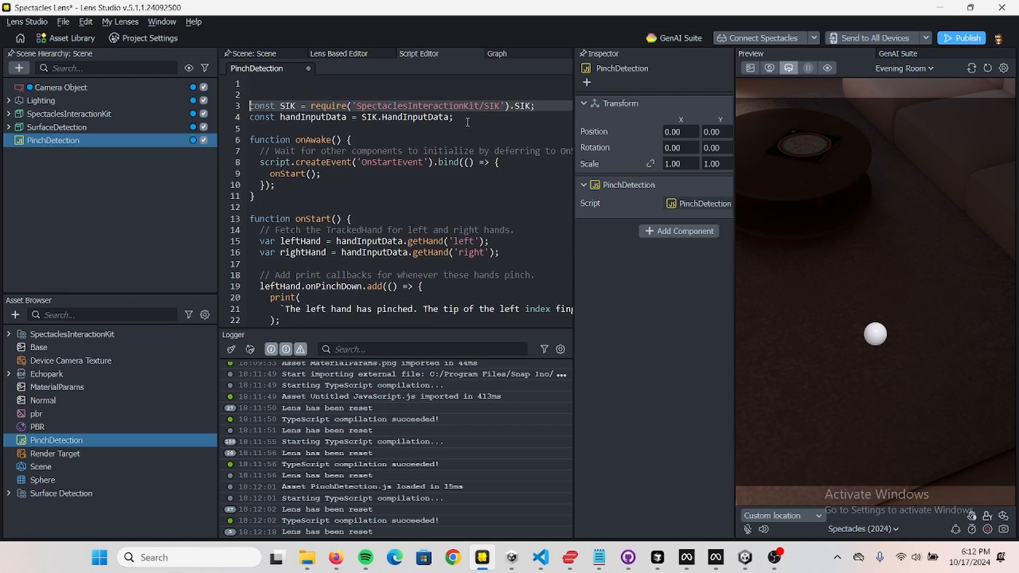
pyautogui.write('//')
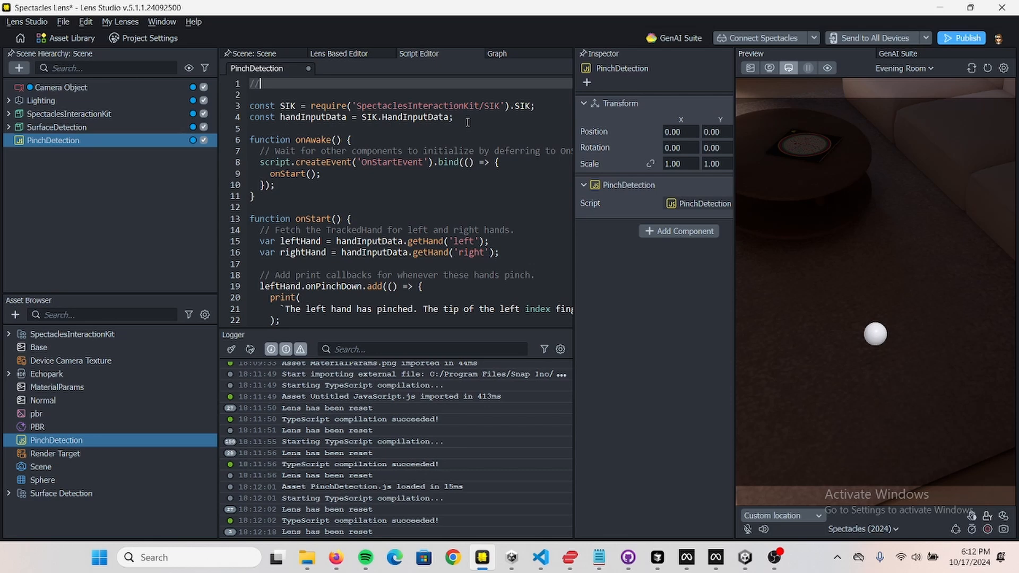
pyautogui.write('@input')
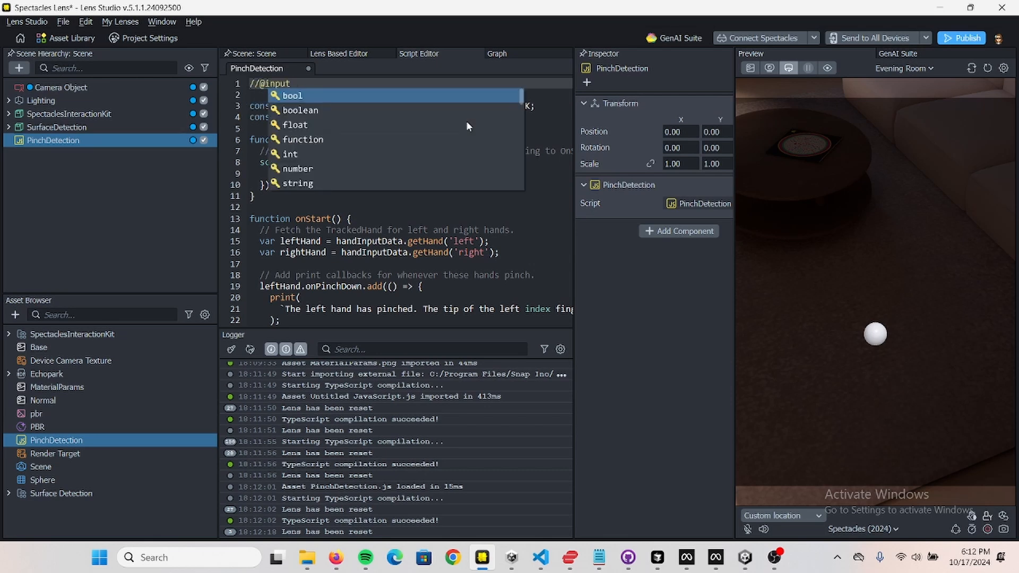
pyautogui.write('SceneObject')
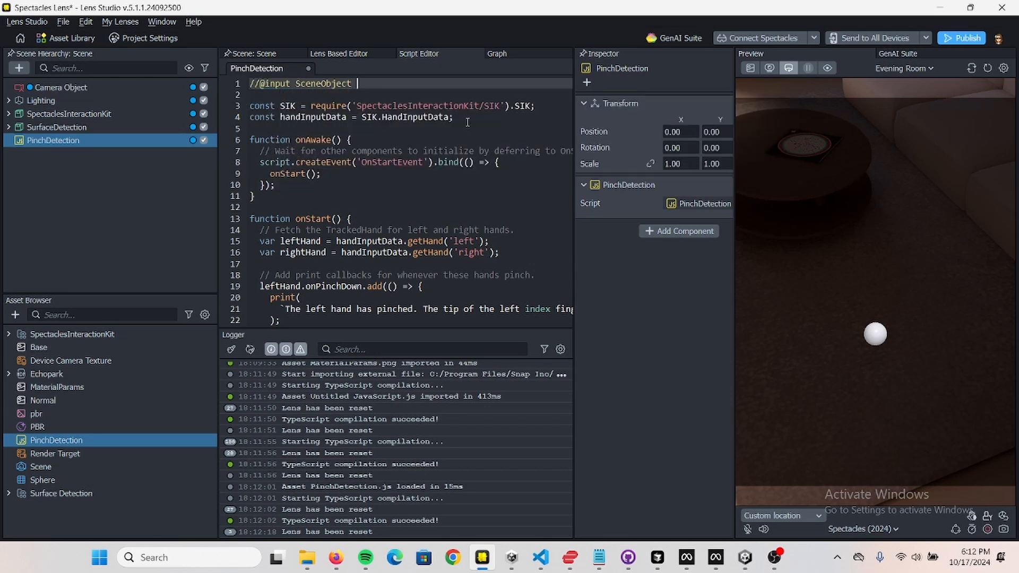
pyautogui.scroll(-3)
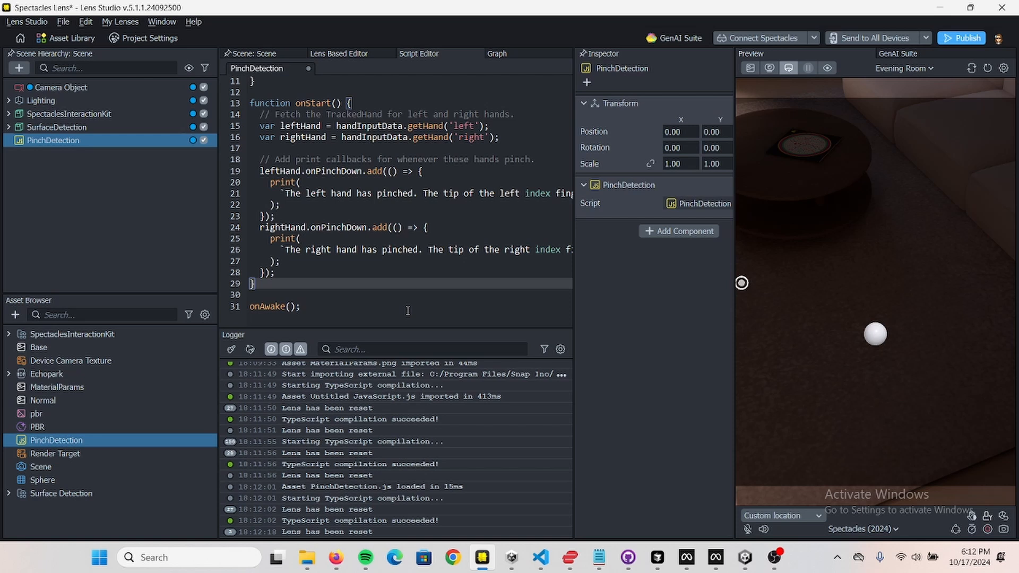
# - Write function onPinched() { script.sphere.enabled = false; } below onStart
pyautogui.write('function')
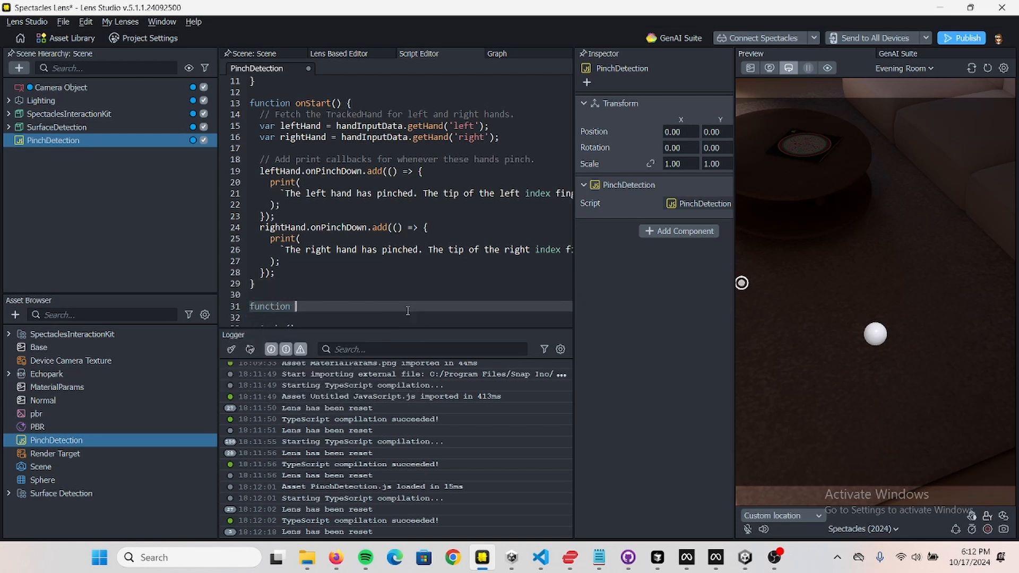
pyautogui.write('pinchDetected')
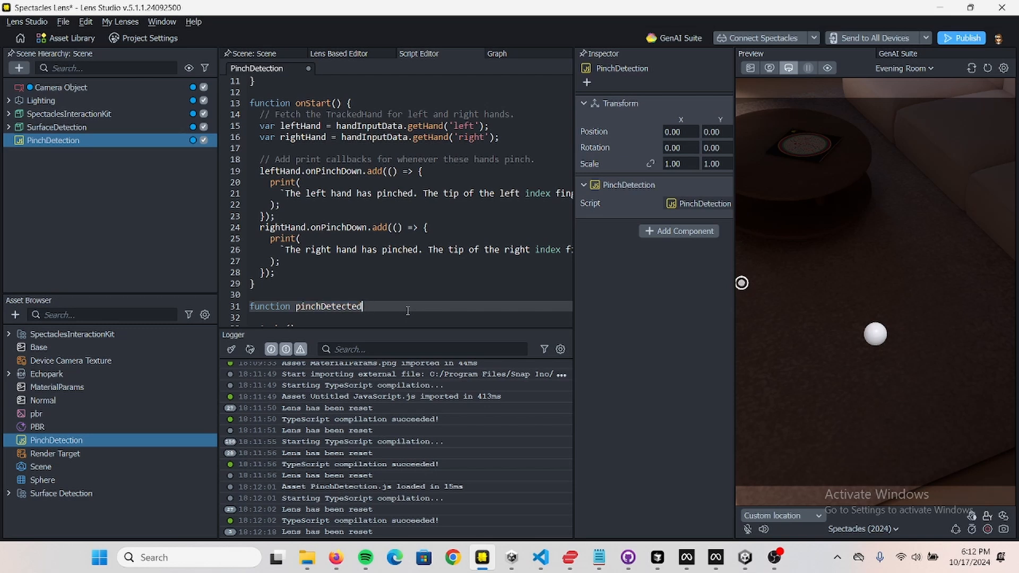
pyautogui.write('onPi')
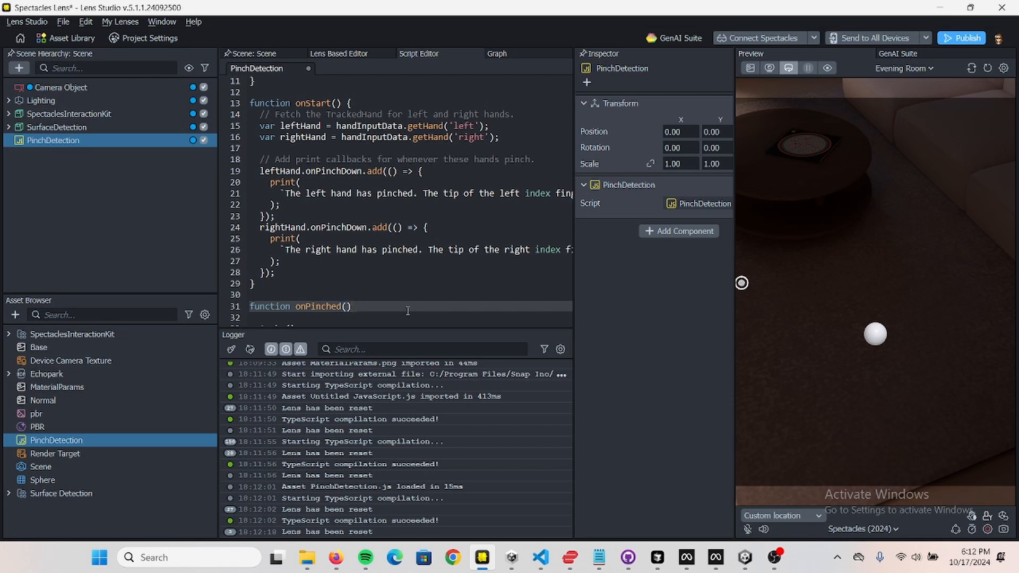
pyautogui.write('{')
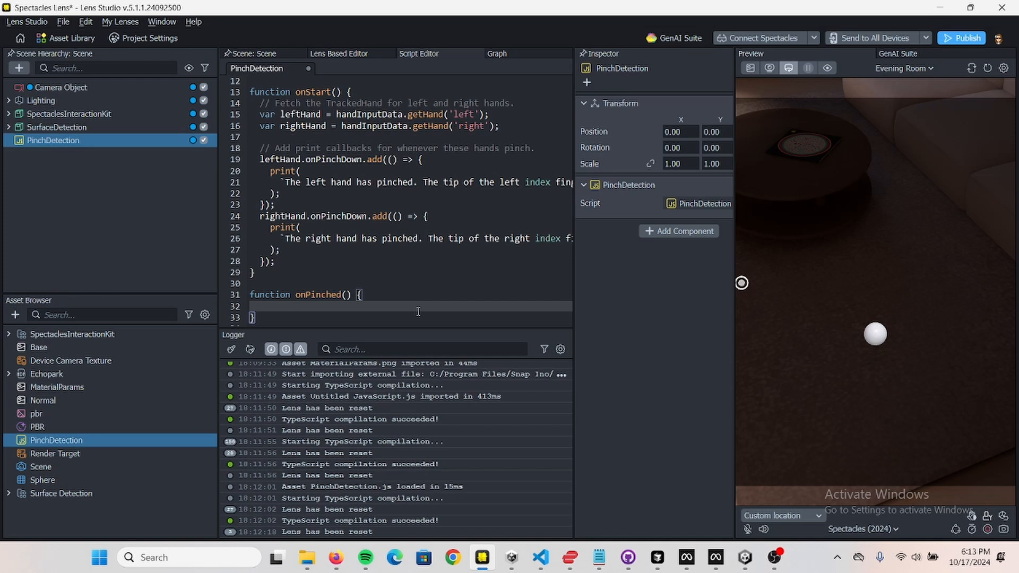
pyautogui.write('script')
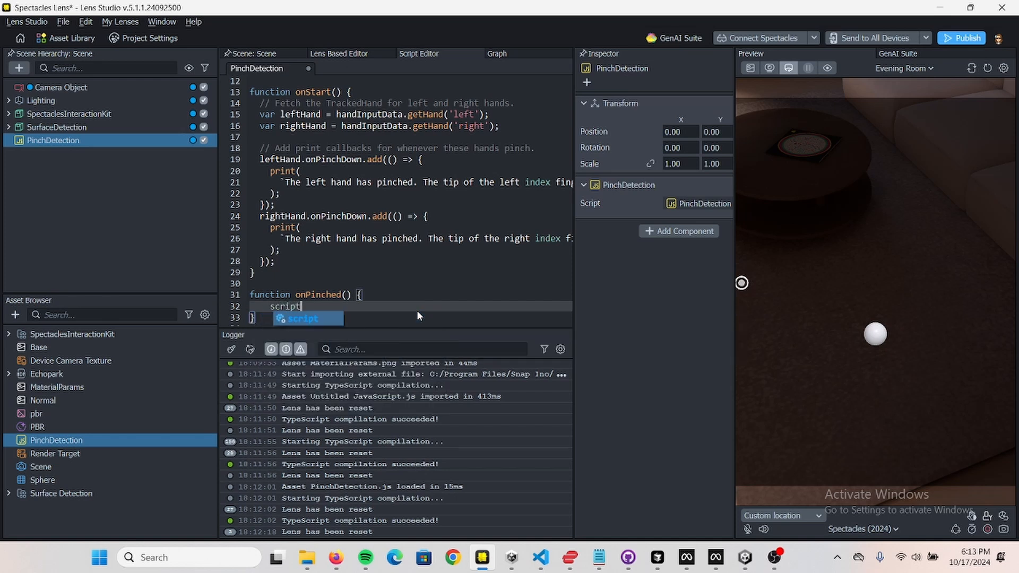
pyautogui.write('.sphe')
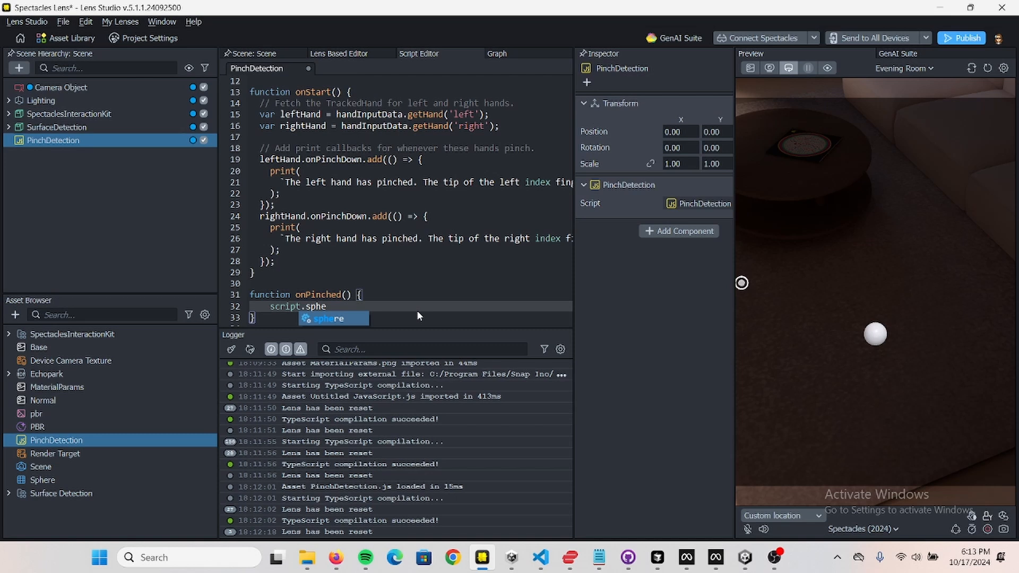
pyautogui.write('.')
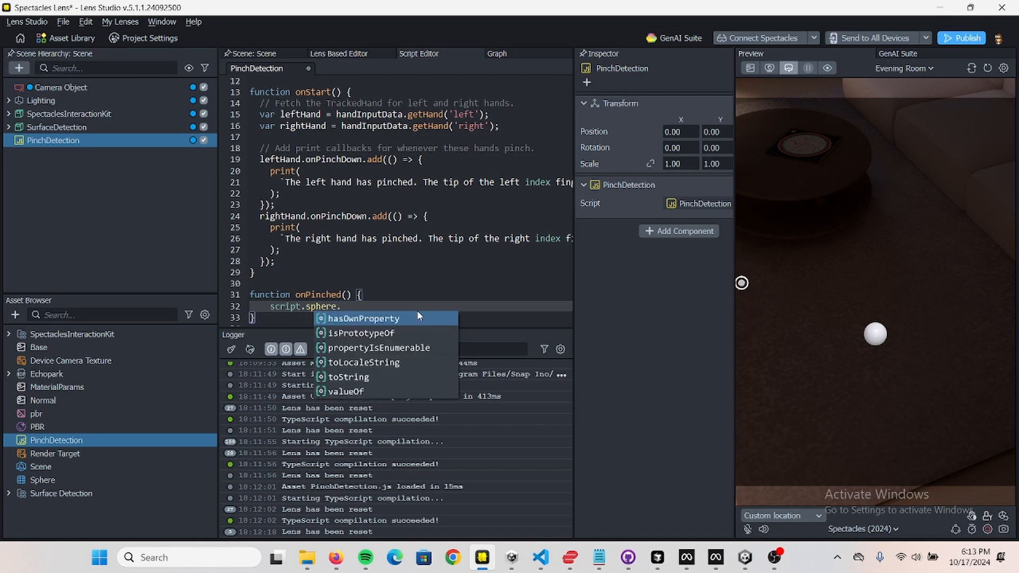
pyautogui.write('enab')
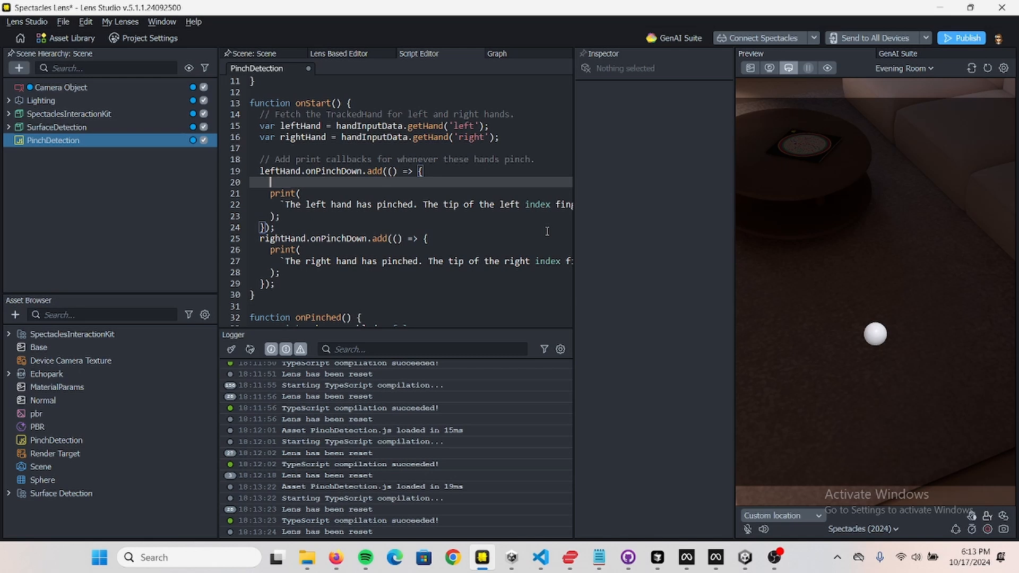
# - Call onPinched() in both the leftHand and rightHand onPinchDown callbacks
pyautogui.write('onPinched();')
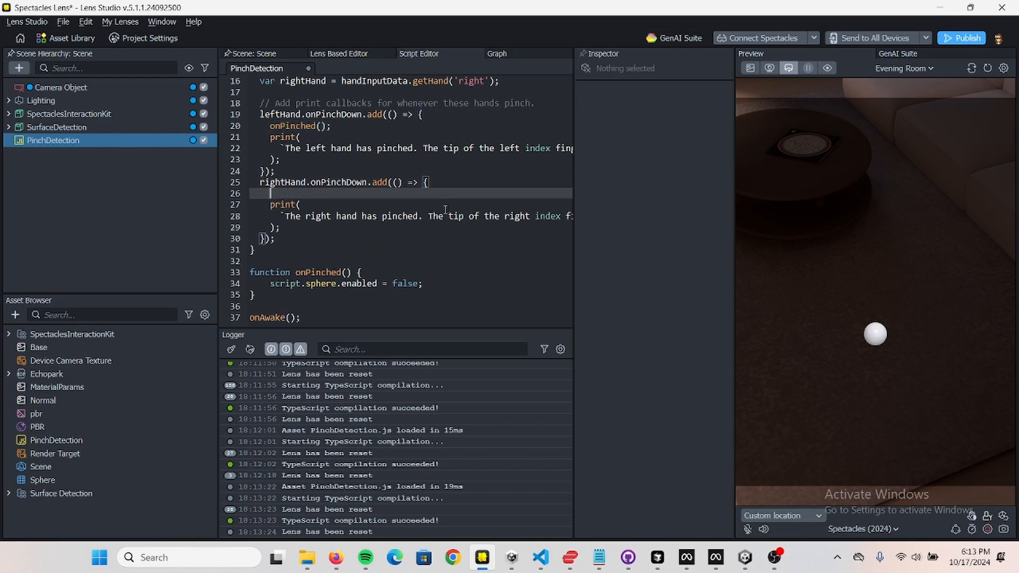
pyautogui.write('onPinched();')
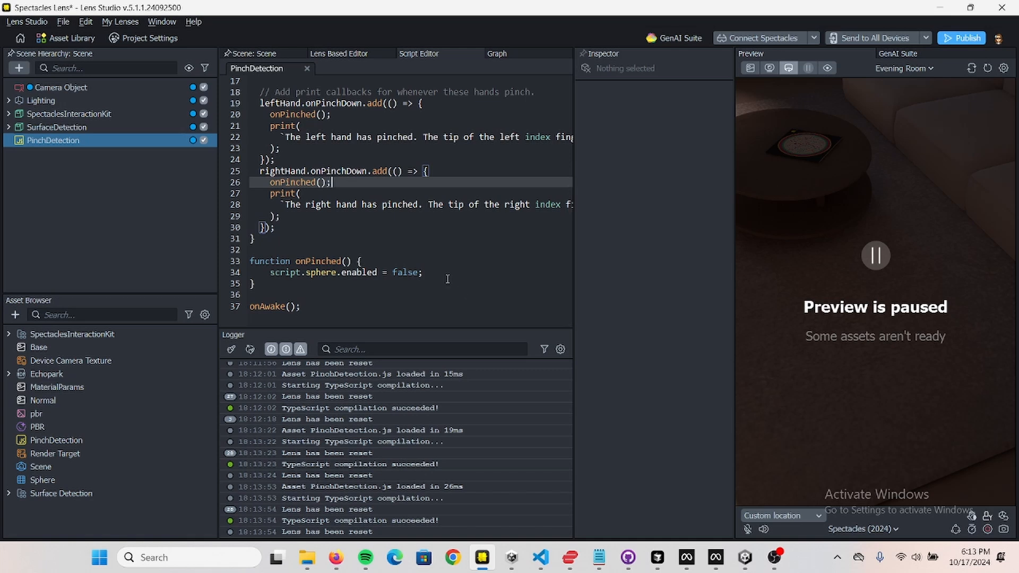
pyautogui.click(876, 255)
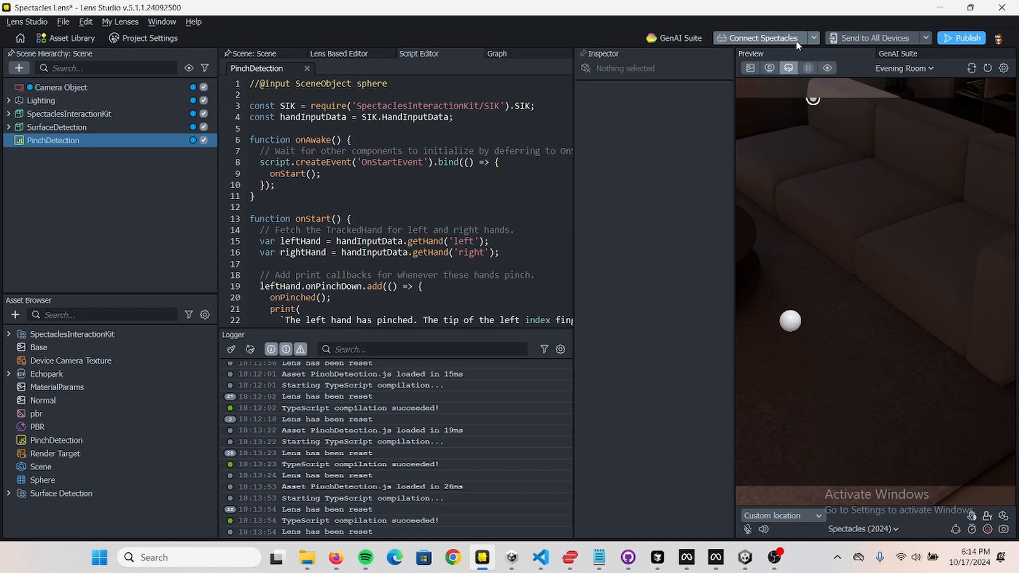
pyautogui.click(761, 38)
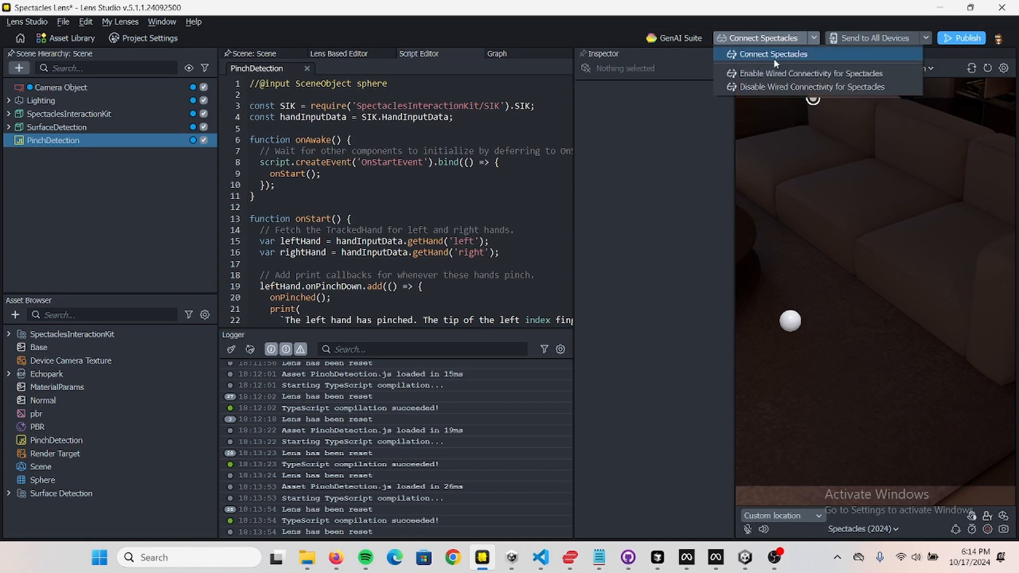
pyautogui.moveTo(750, 57)
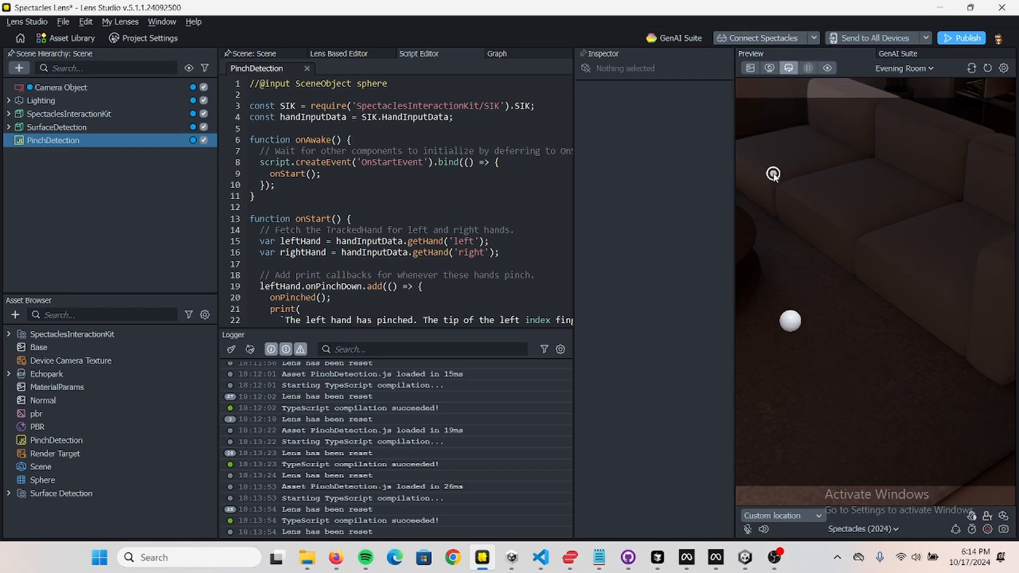
pyautogui.moveTo(712, 188)
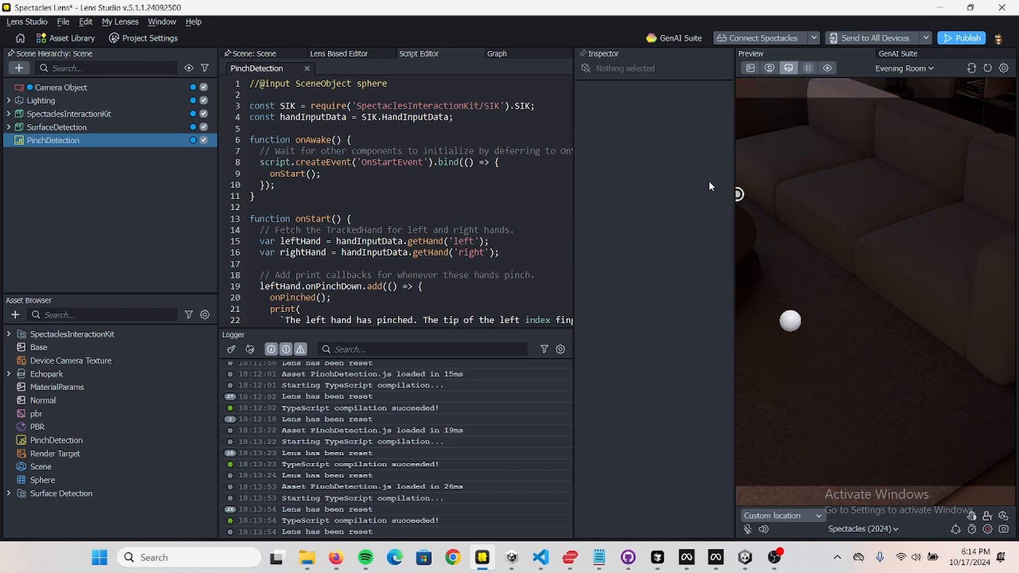
pyautogui.moveTo(691, 197)
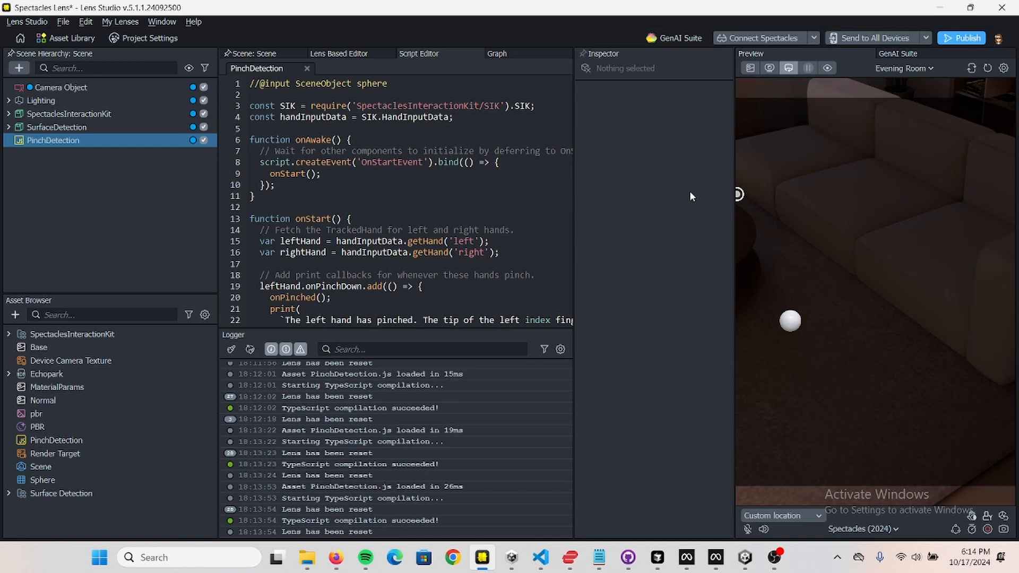
pyautogui.moveTo(641, 218)
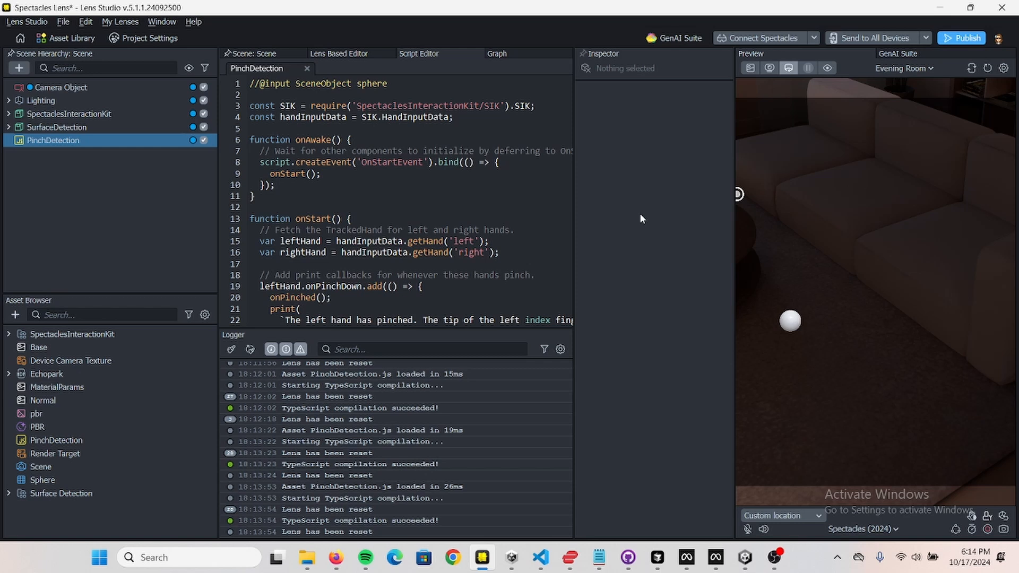